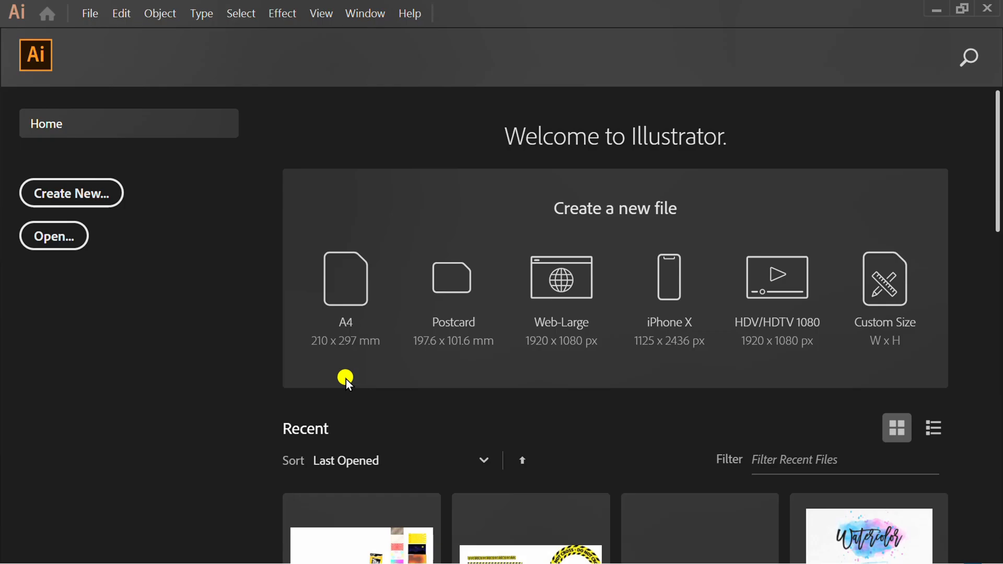
Create a new blank 1280 × 720 pt document from the custom preset.
left_click(71, 194)
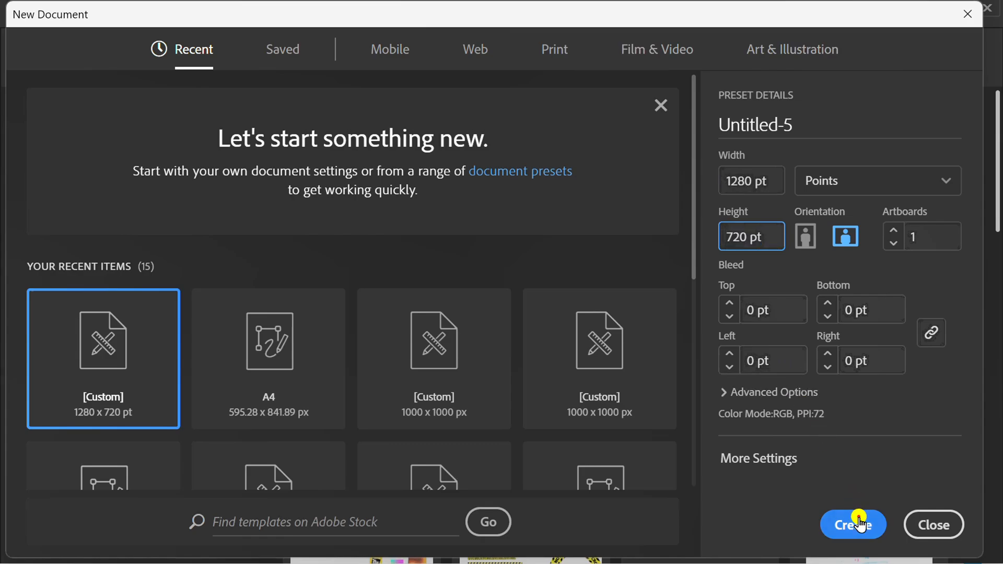
left_click(853, 524)
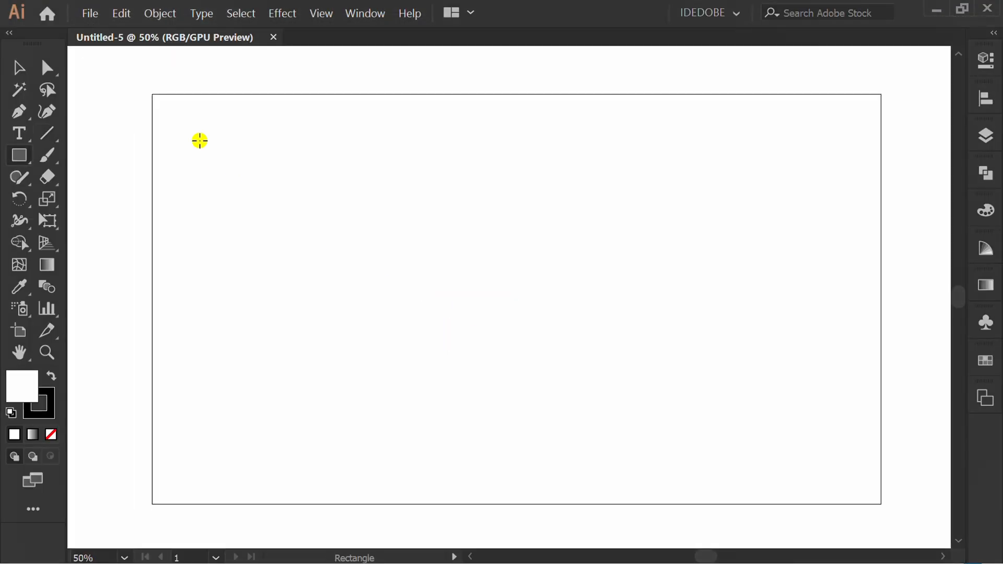
Draw a full-artboard rectangle and fill it with a radial brown gradient, light centre to dark edges.
left_click_drag(199, 141, 792, 475)
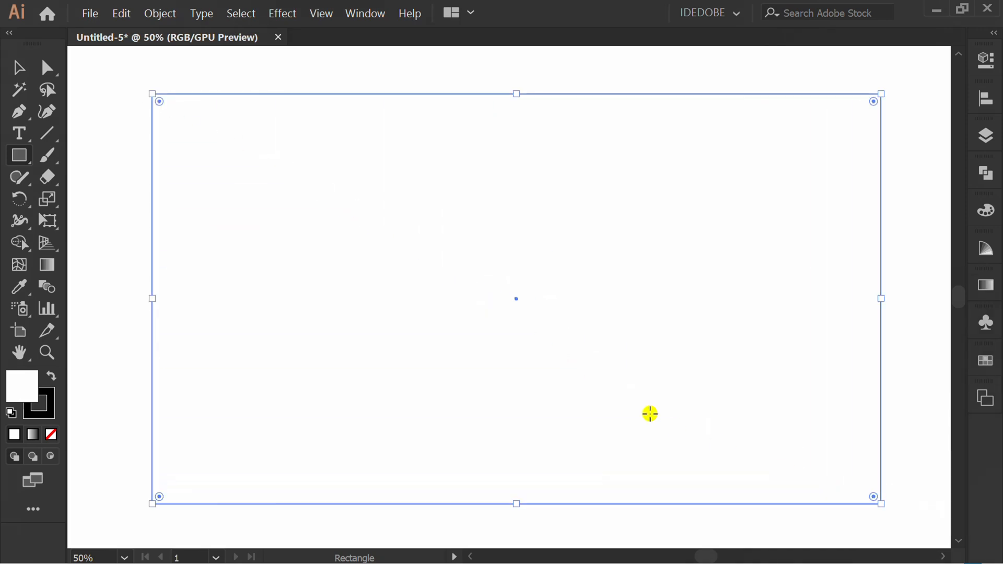
left_click(984, 283)
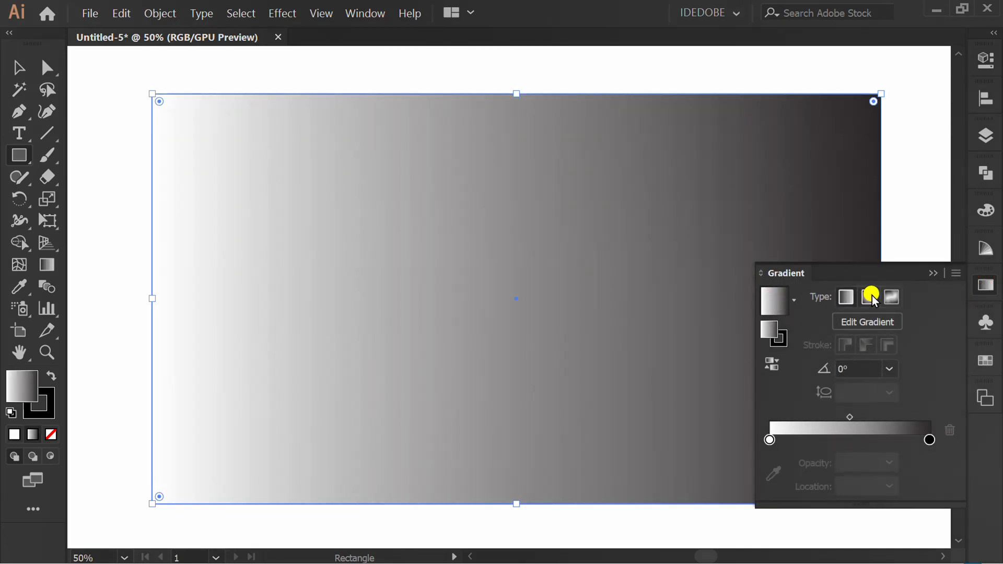
left_click(868, 297)
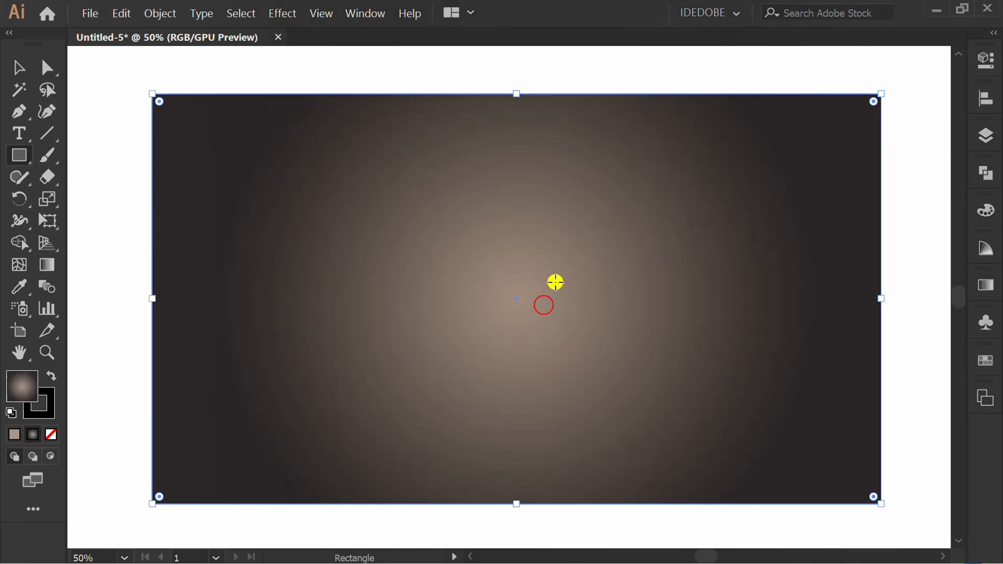
key("g")
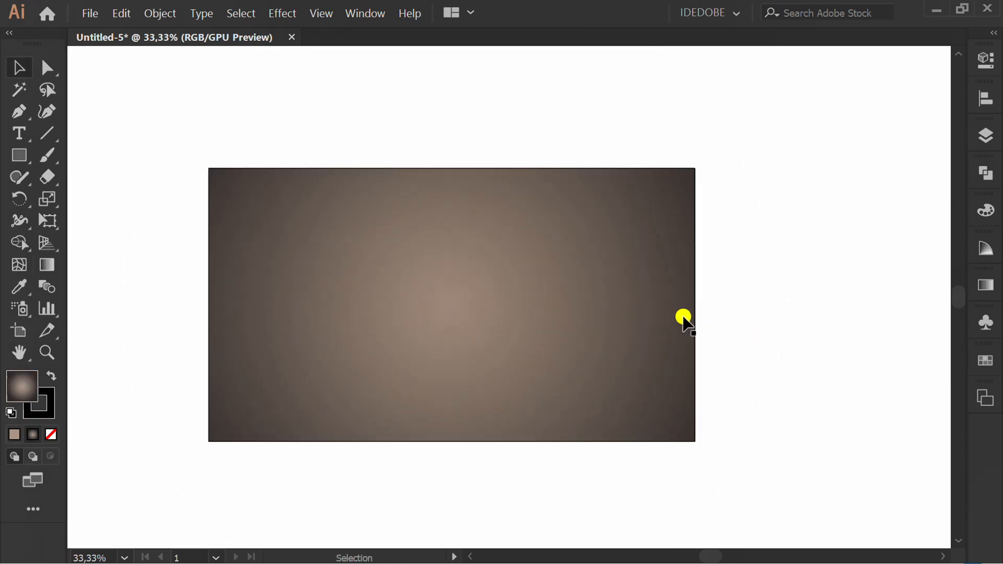
Draw a horizontal line segment rightward from the artboard centre.
left_click(46, 133)
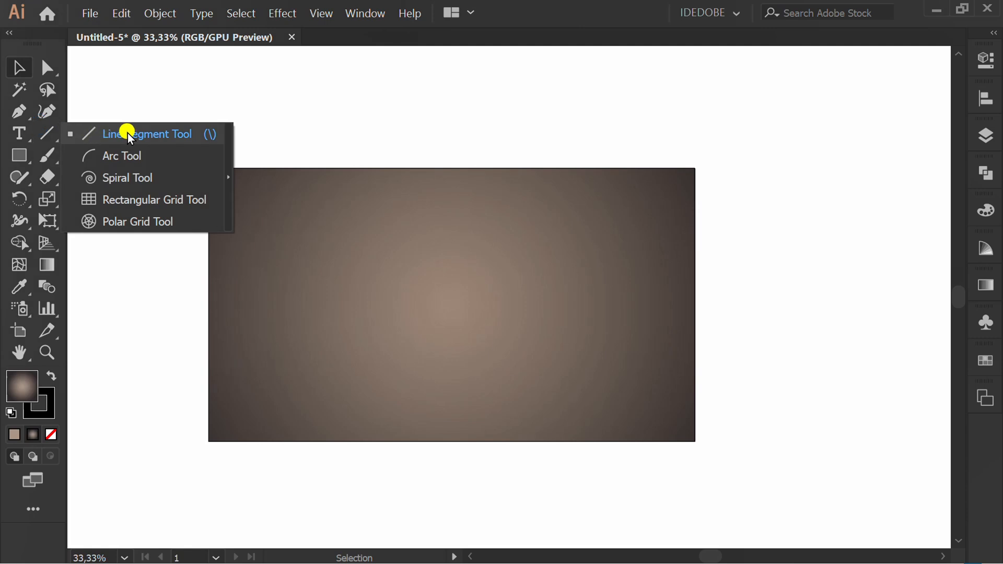
left_click(147, 134)
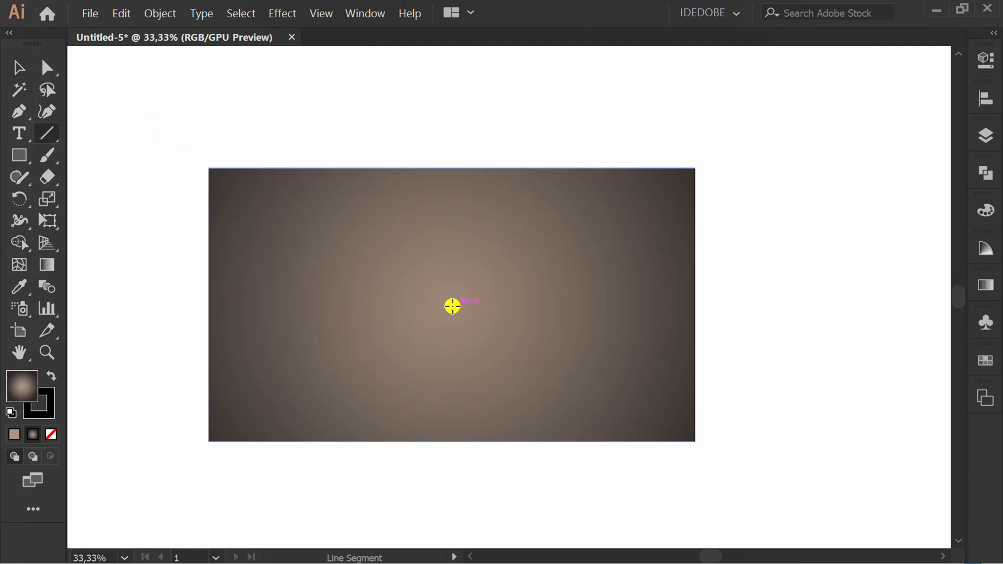
left_click_drag(451, 306, 779, 306)
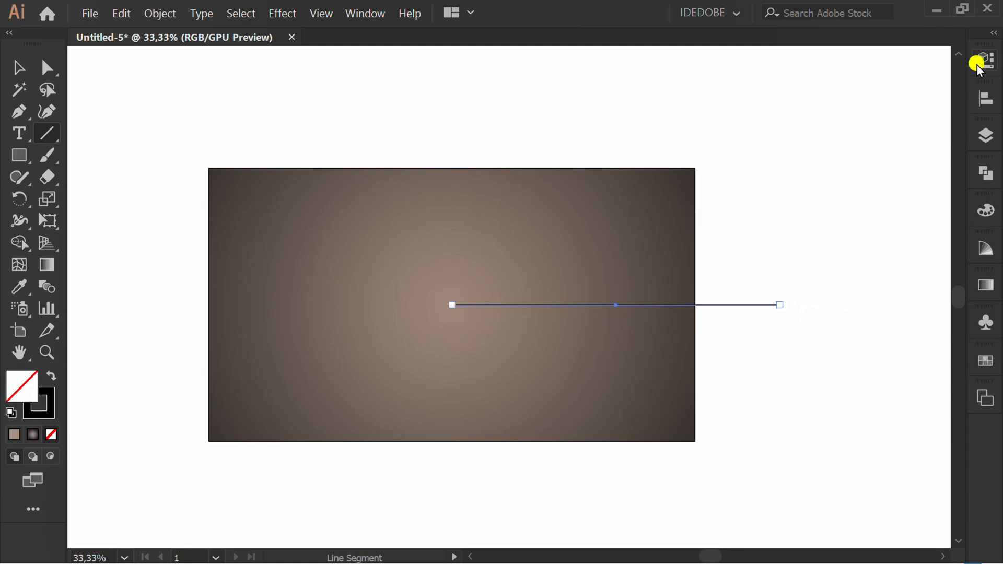
left_click(985, 59)
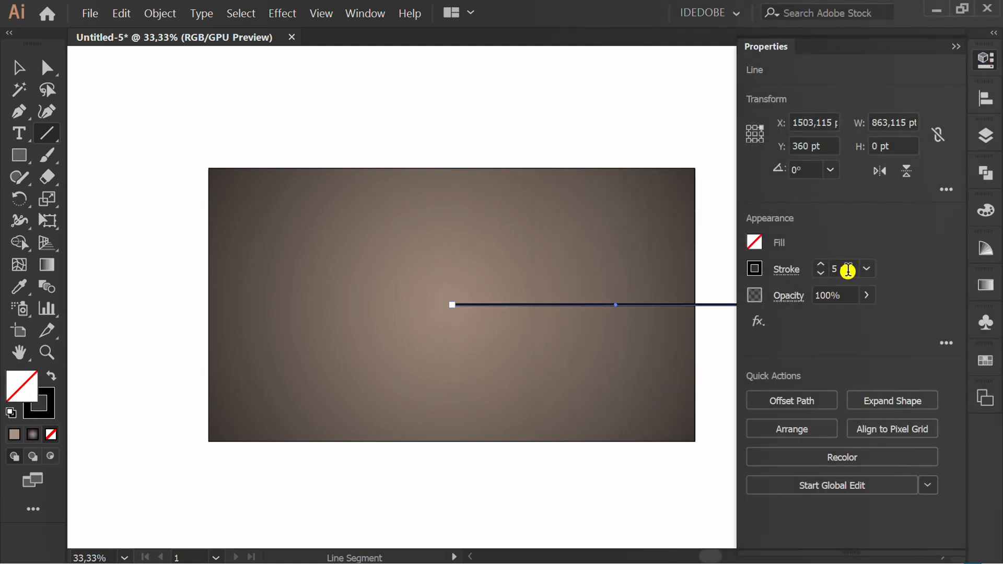
Give the line a 110 pt black stroke with a tapered width profile, flipped to point at the centre.
type("110")
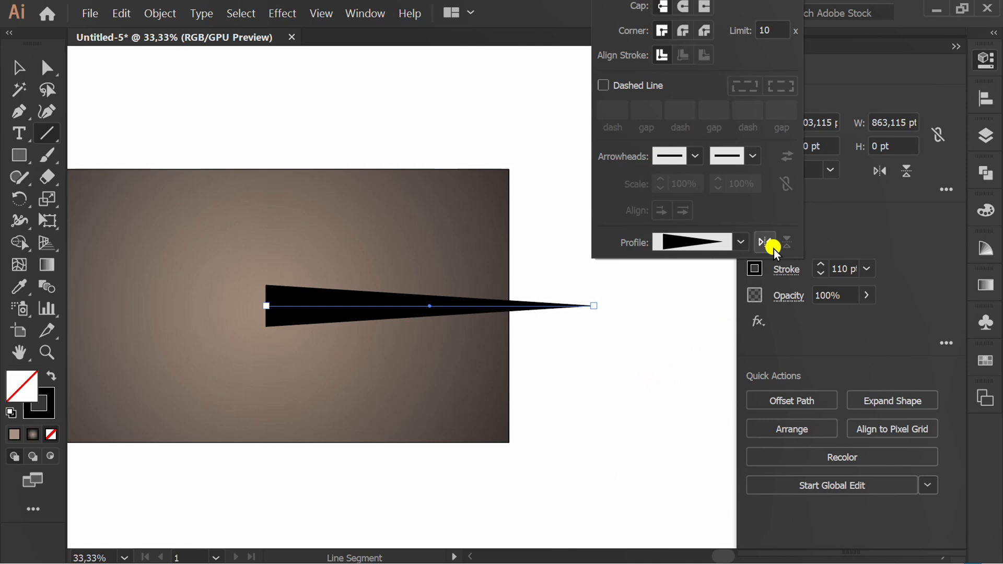
left_click(765, 241)
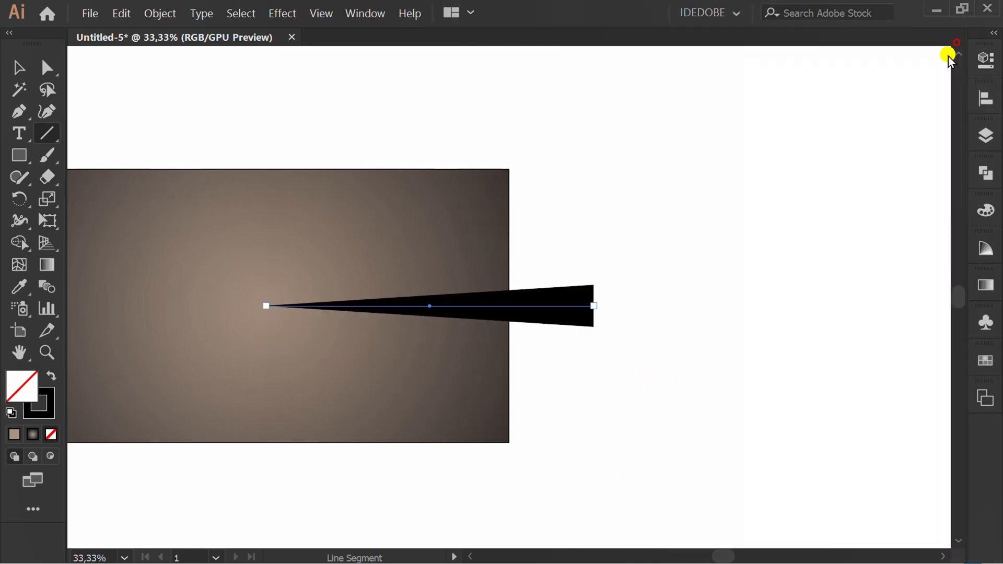
left_click(281, 12)
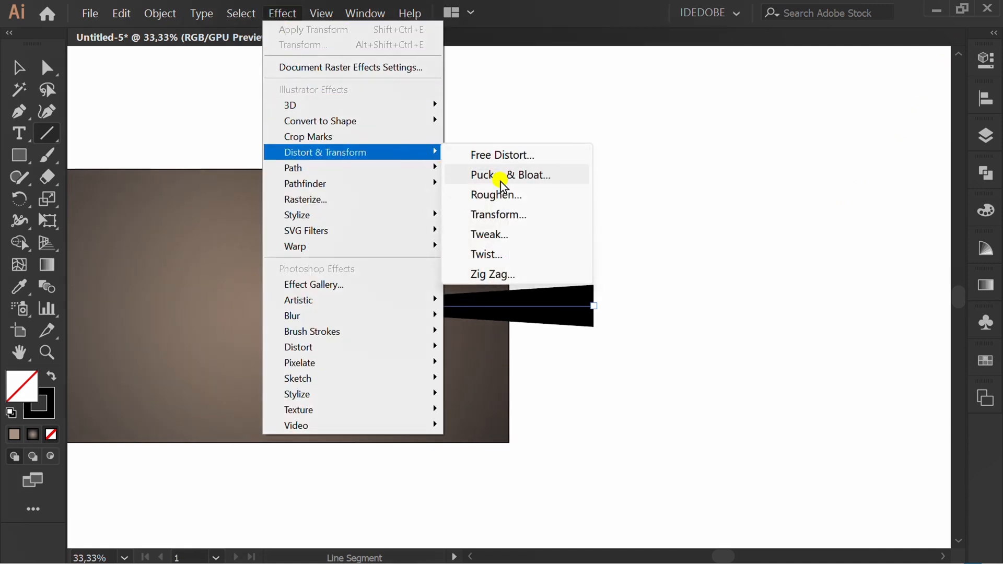
Apply a Transform effect rotating the ray 15° with 23 copies to form a full sunburst.
left_click(498, 214)
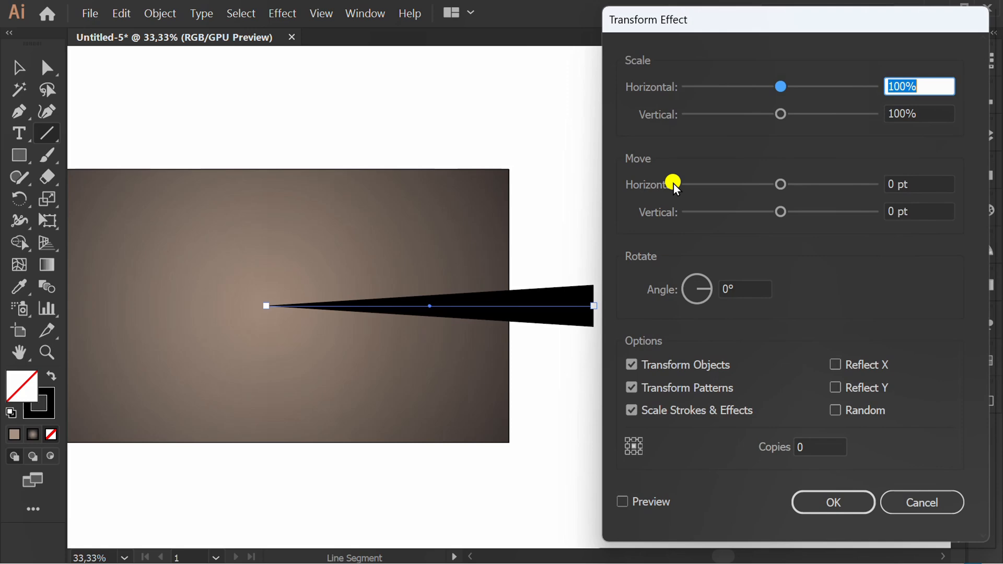
mouse_move(654, 481)
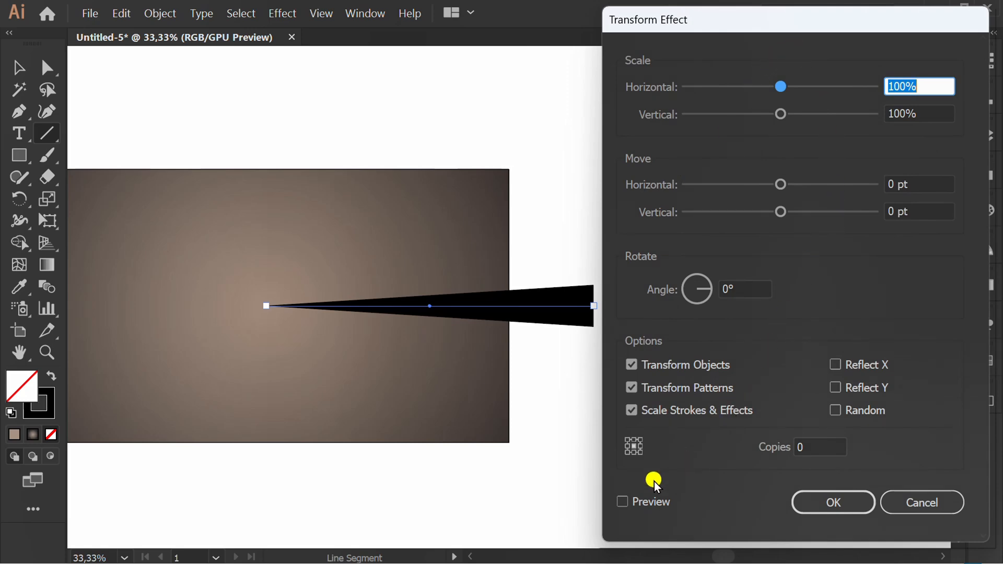
left_click(621, 502)
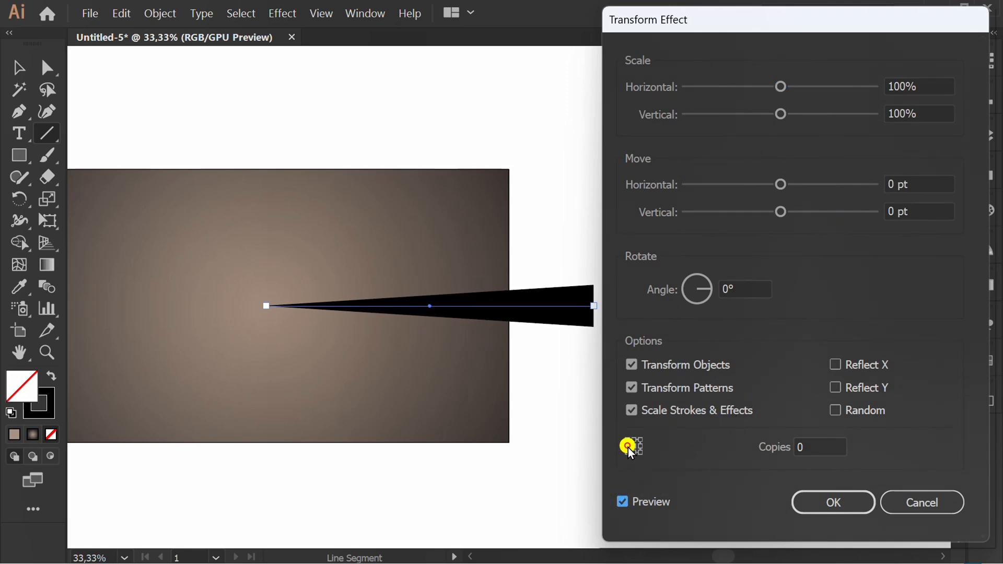
key("Backspace")
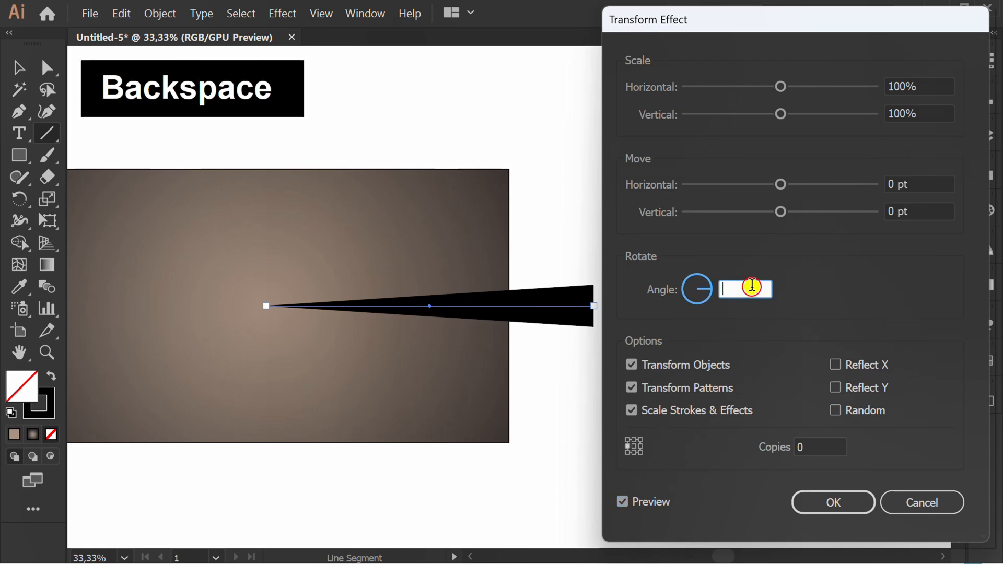
type("15")
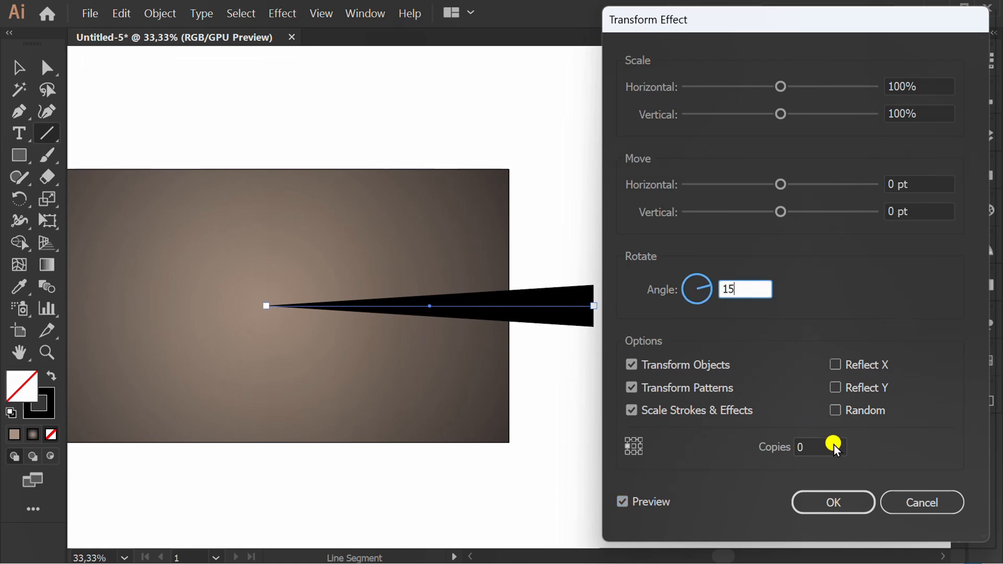
type("3")
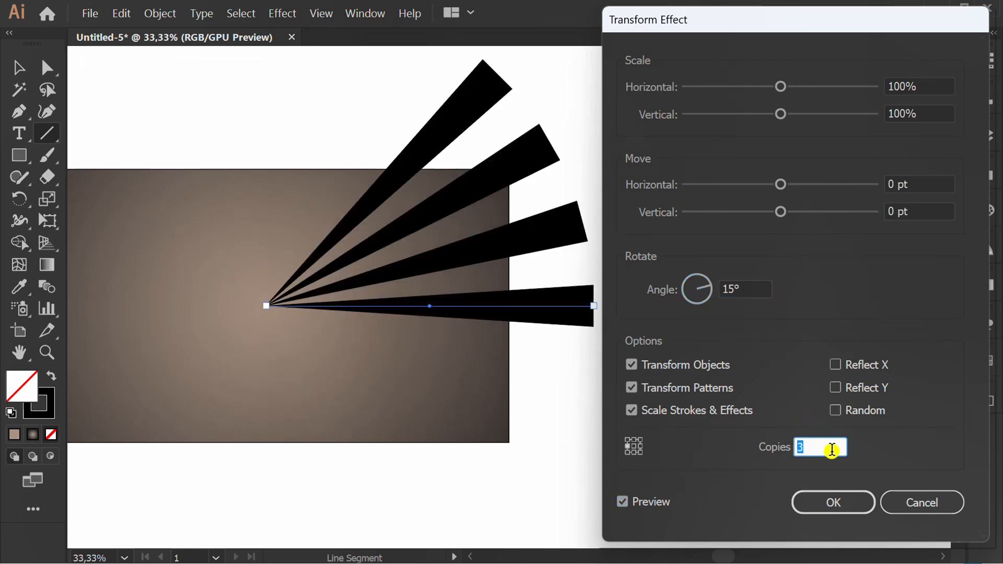
type("14")
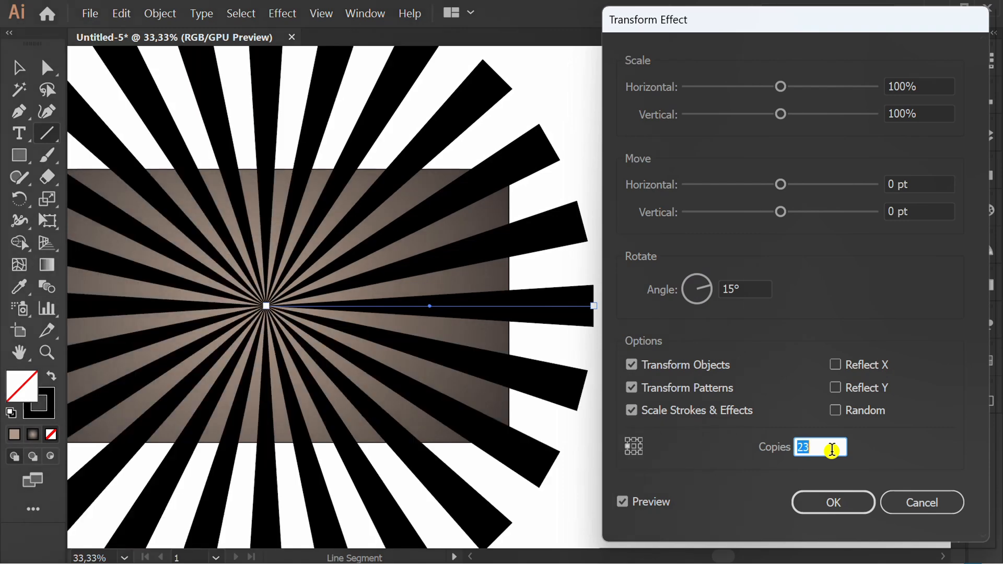
left_click(833, 503)
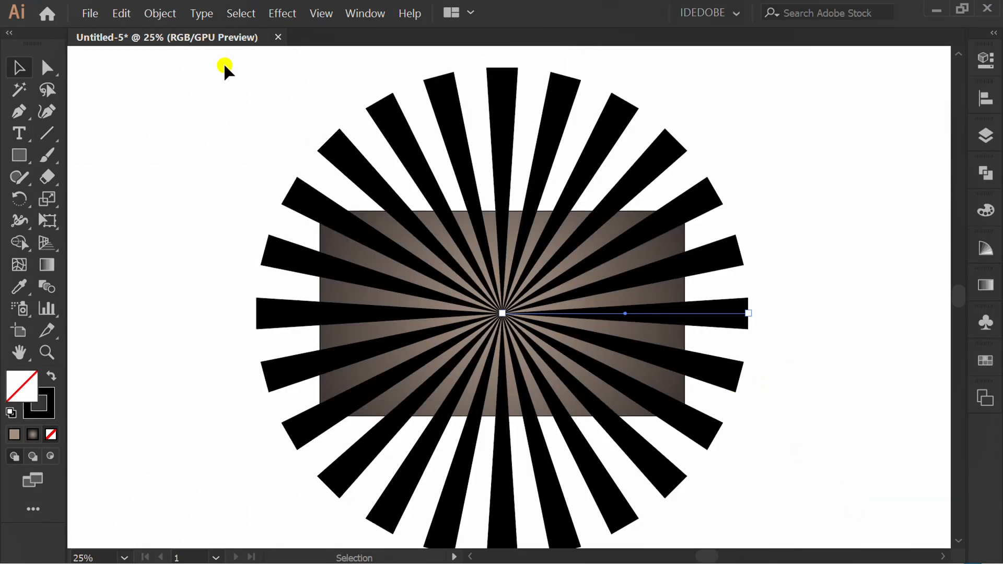
Expand the sunburst effect into real shapes, trimmed and blended into the brown gradient.
left_click(159, 12)
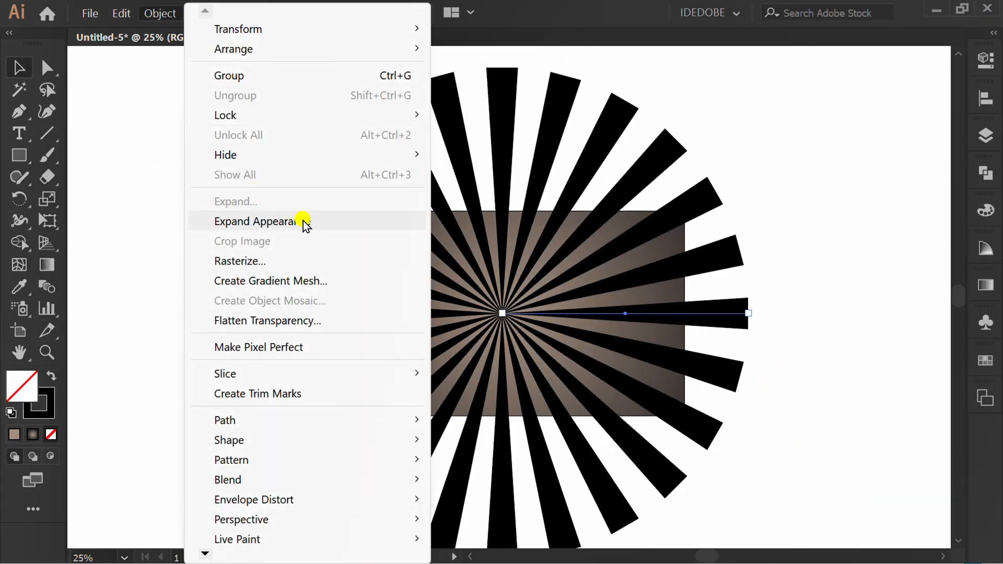
left_click(257, 222)
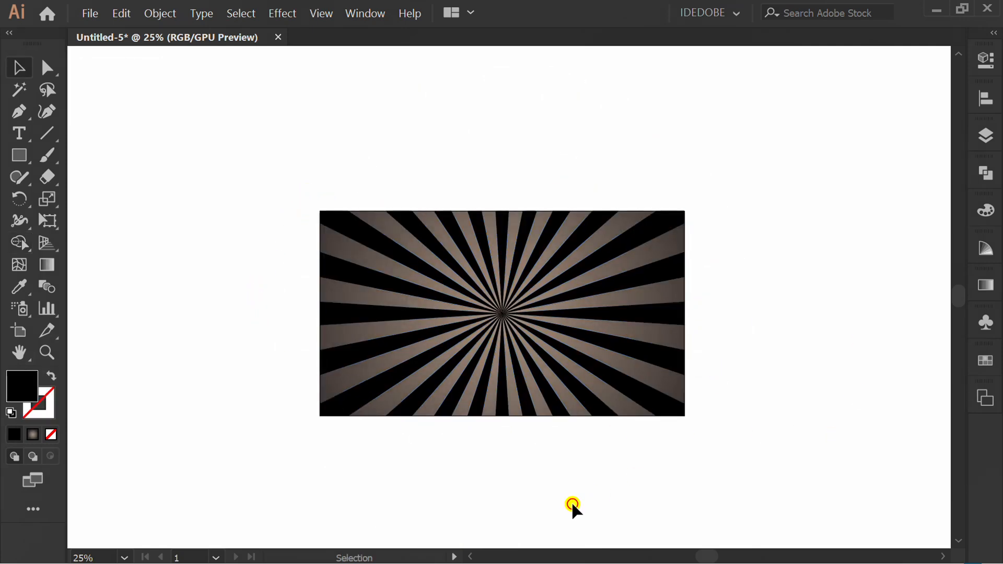
left_click(503, 314)
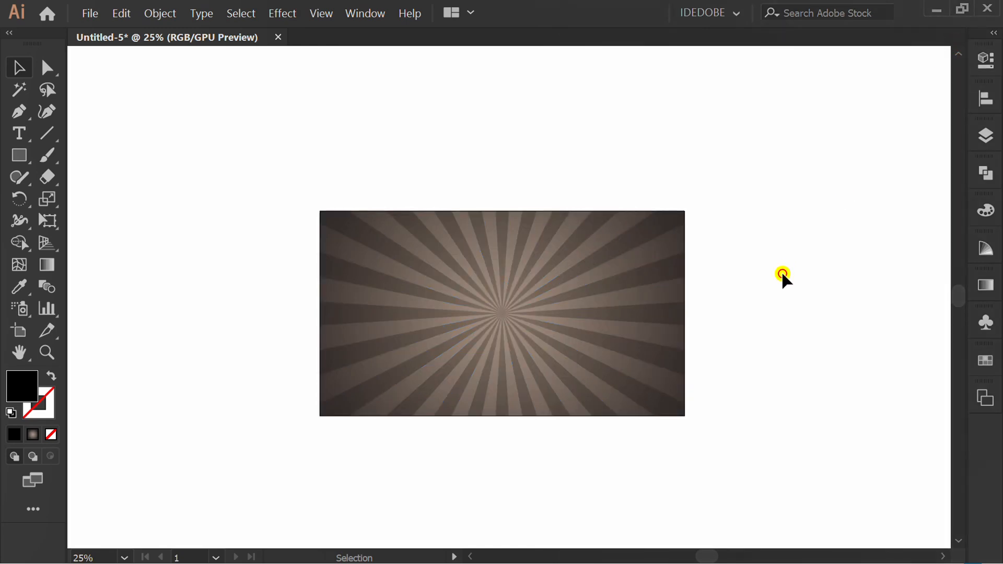
left_click(365, 12)
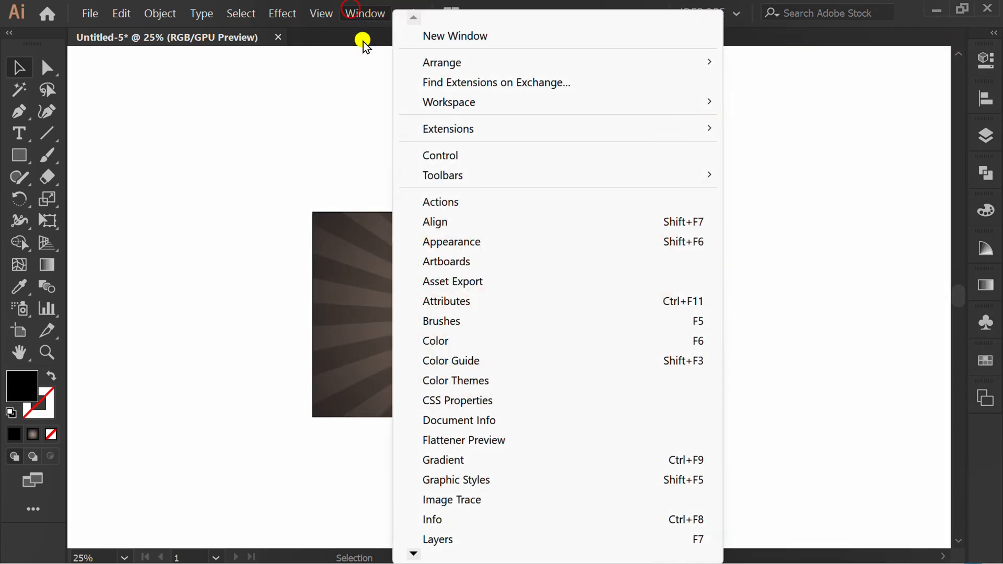
Show the Transparency panel beside the finished sunburst background.
left_click(451, 241)
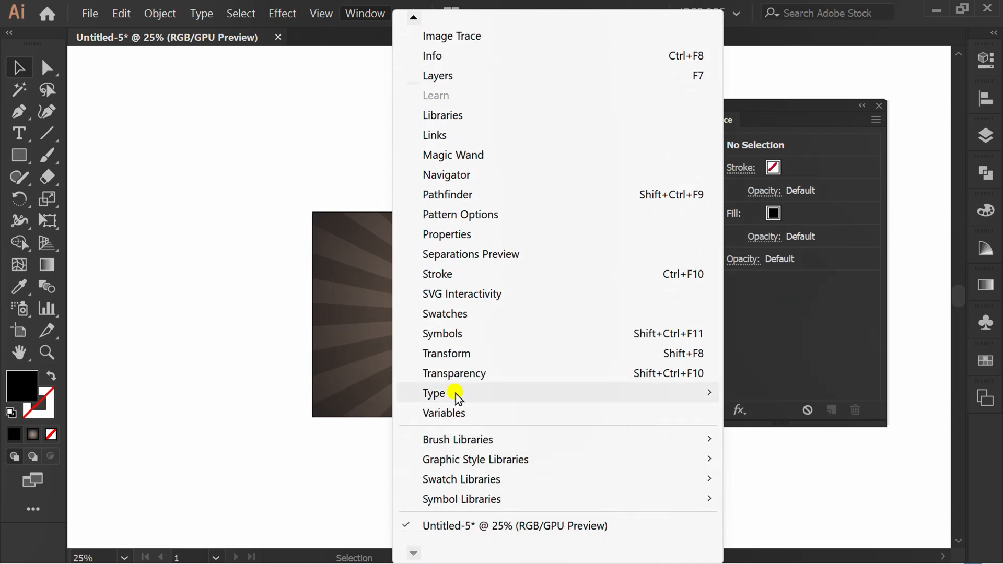
left_click(455, 373)
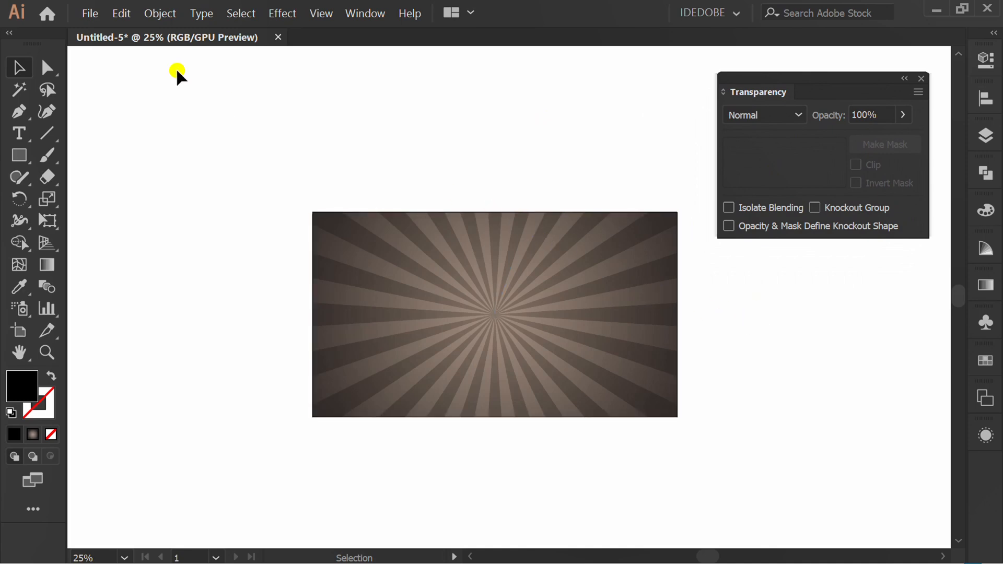
left_click(90, 12)
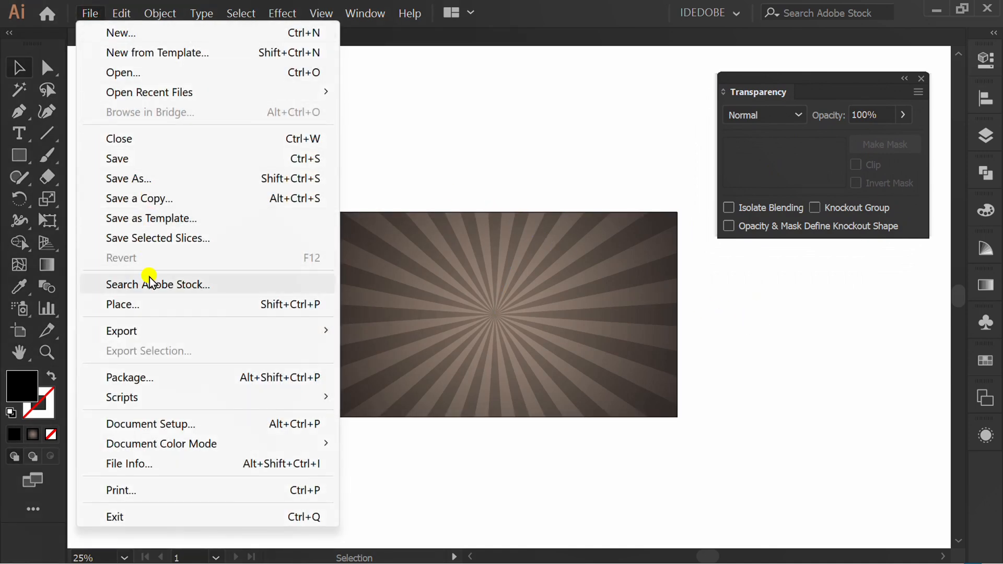
Place the cement-texture image at artboard size, then cut it to the clipboard.
left_click(123, 304)
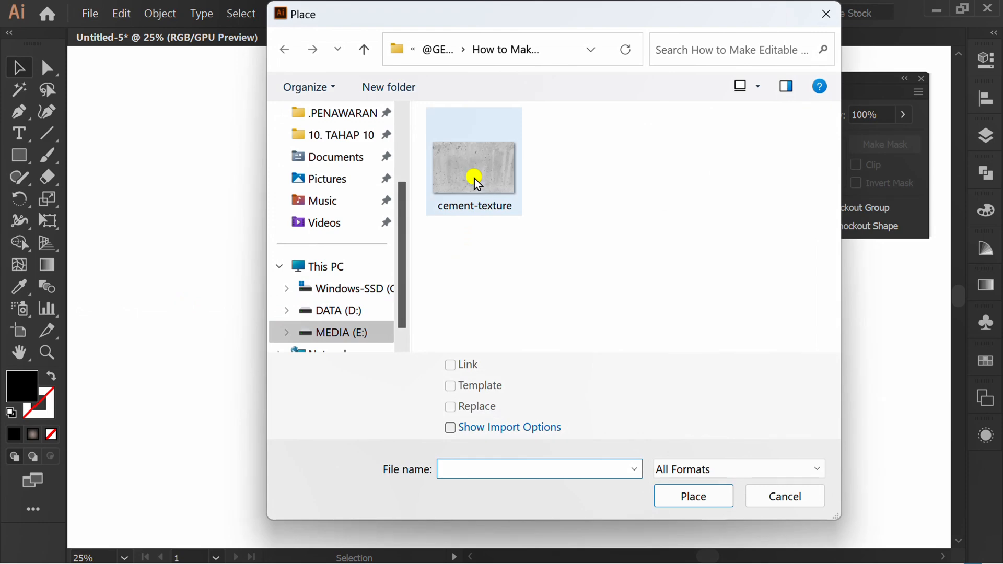
left_click(475, 160)
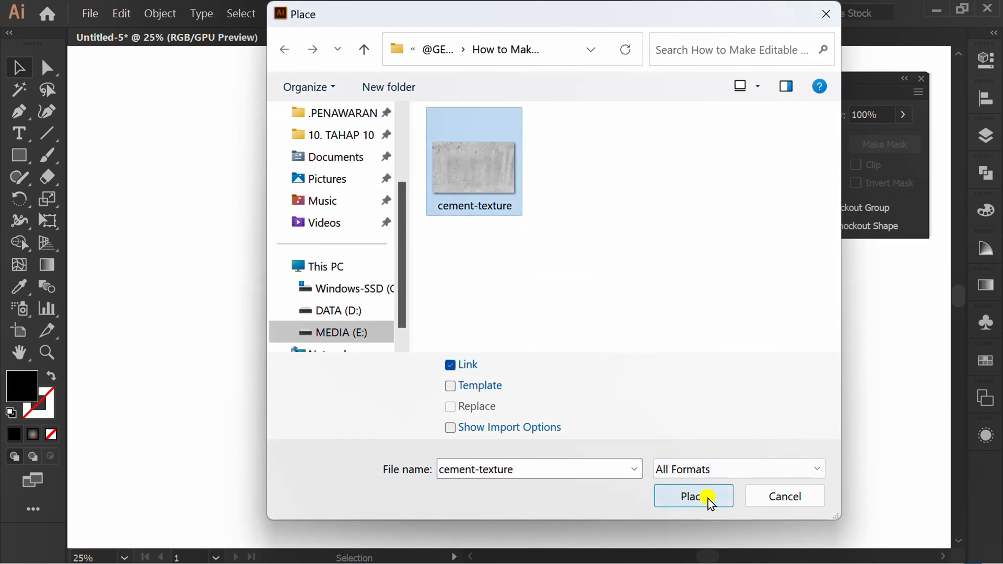
left_click(693, 496)
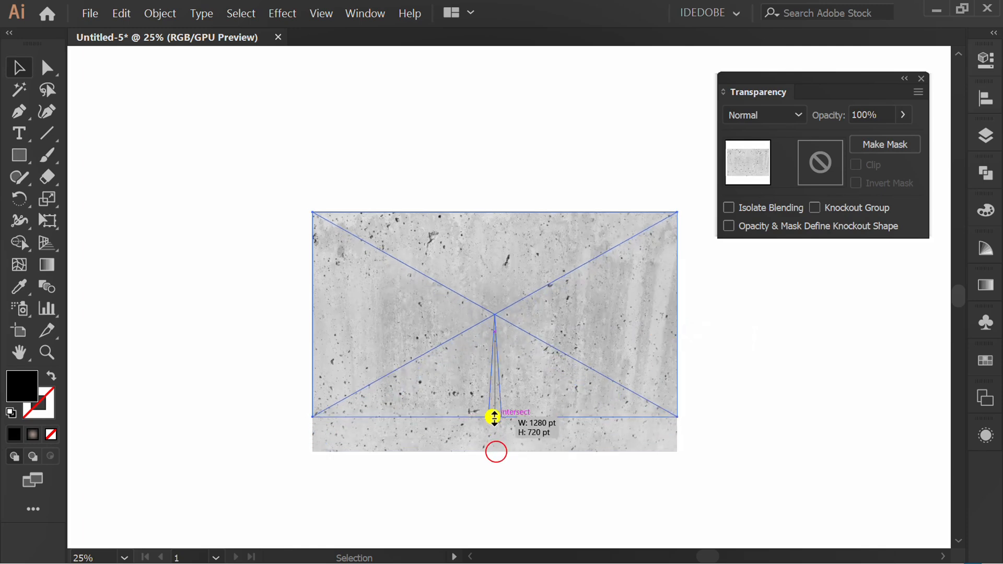
key("ctrl+c")
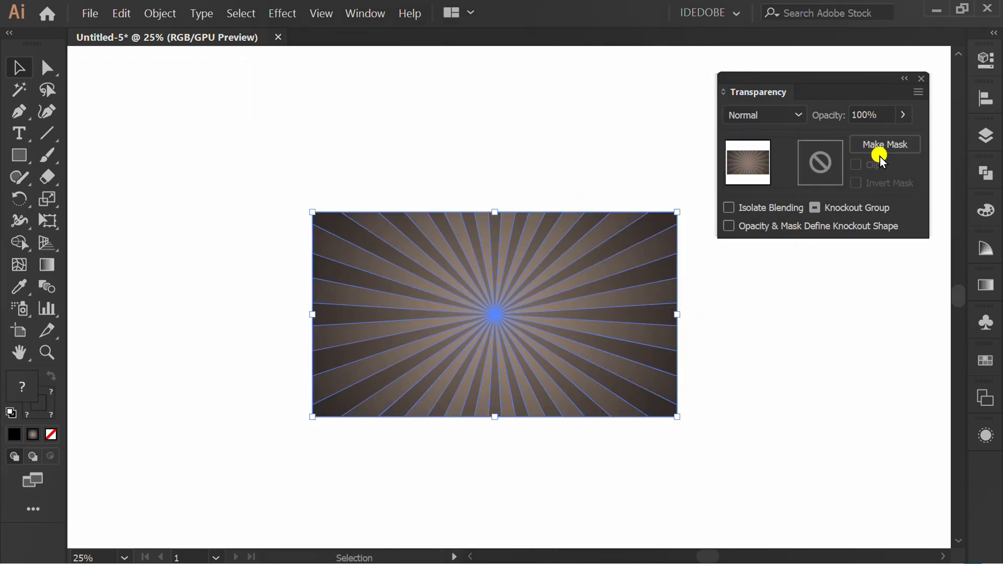
Make an opacity mask on the sunburst and paste the cement texture into it for a worn look.
left_click(885, 144)
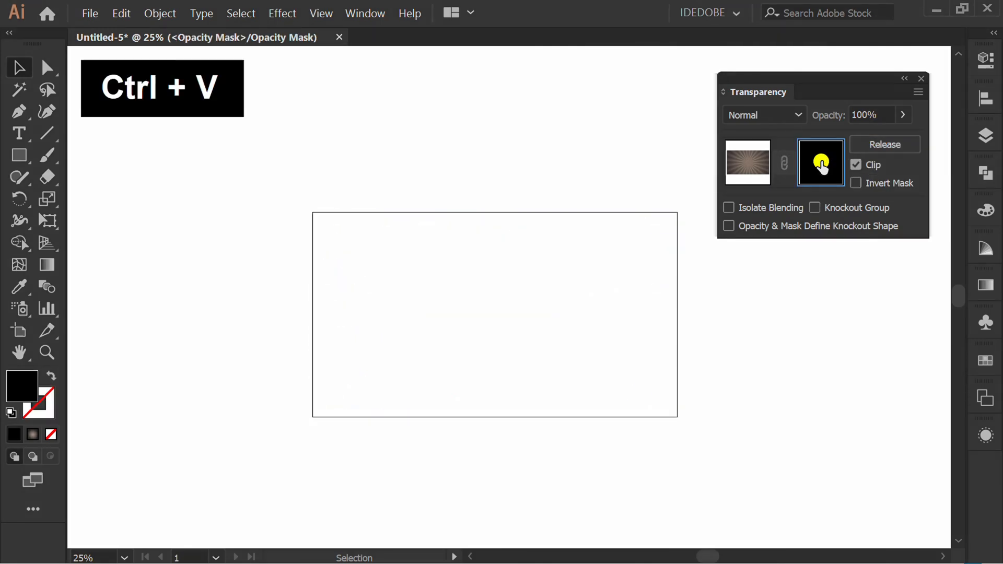
key("ctrl+v")
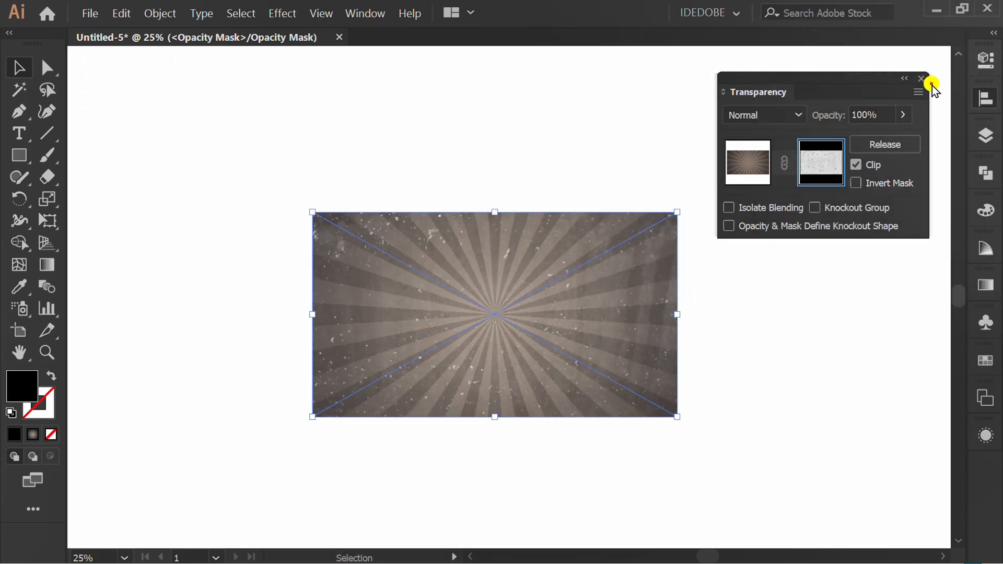
left_click(747, 161)
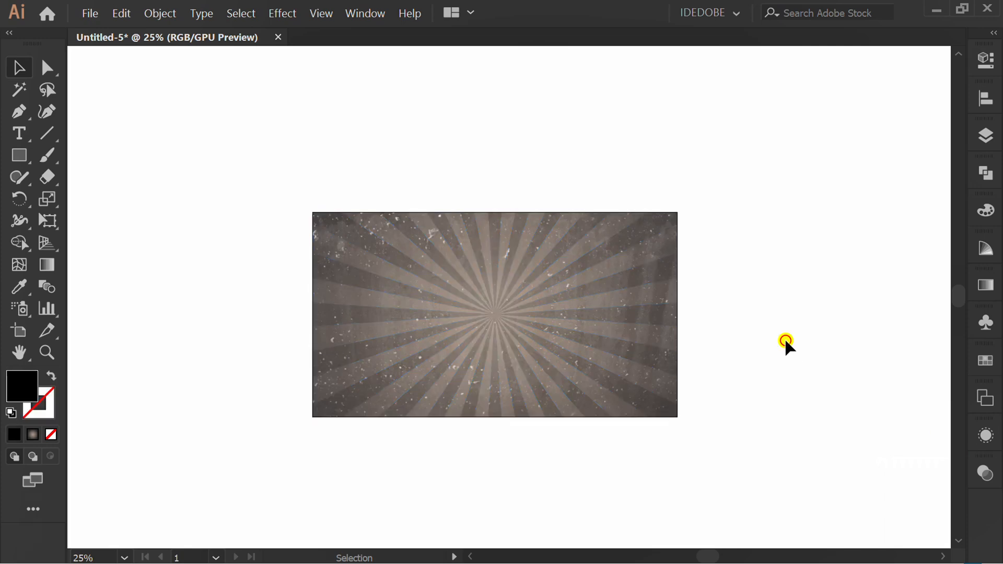
left_click(985, 132)
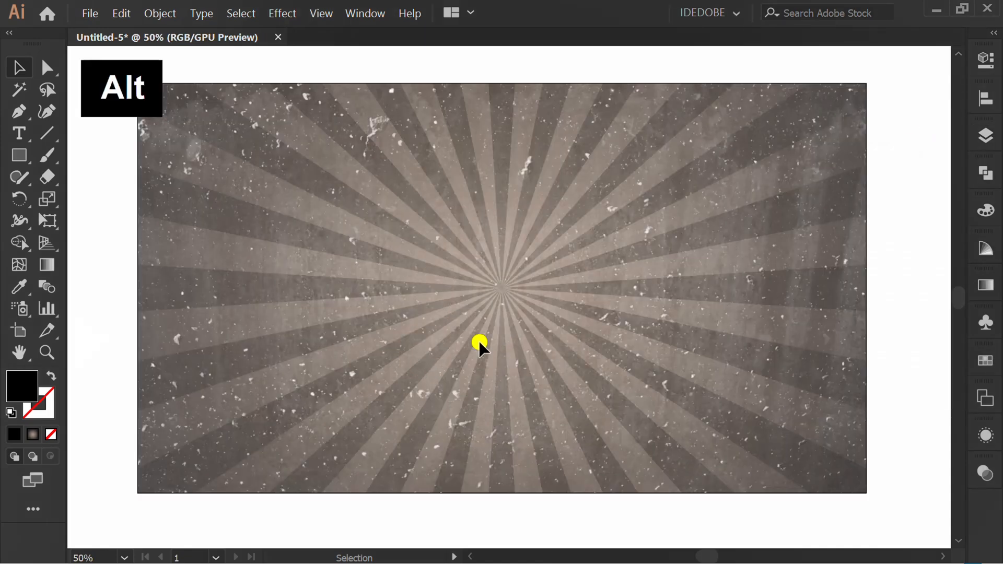
Start a new point text object on the left side of the sunburst.
left_click(19, 133)
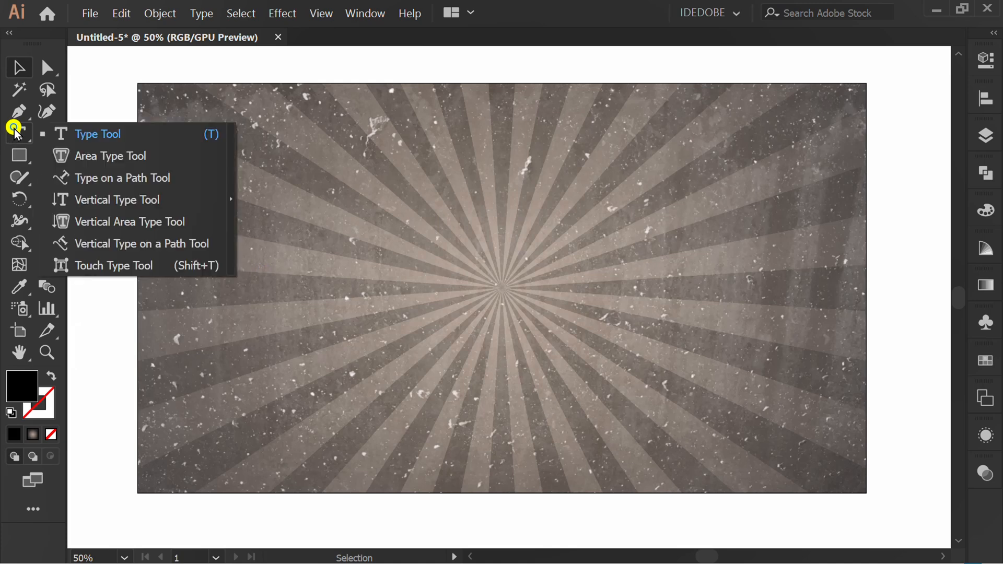
key("shift+v")
type("Vintage")
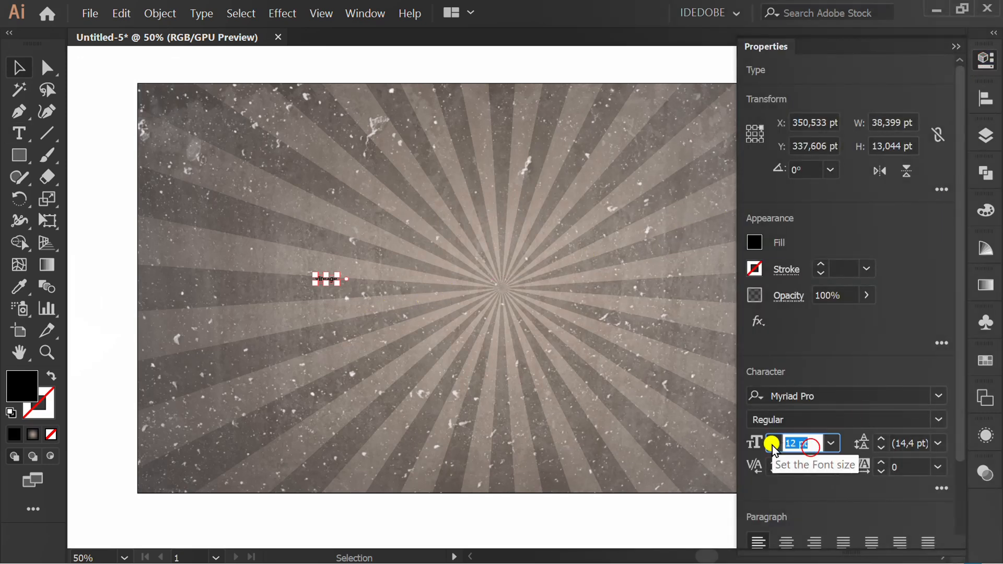
Set the Vintage text to 300 pt Brush Script Std Medium with a white fill.
type("300")
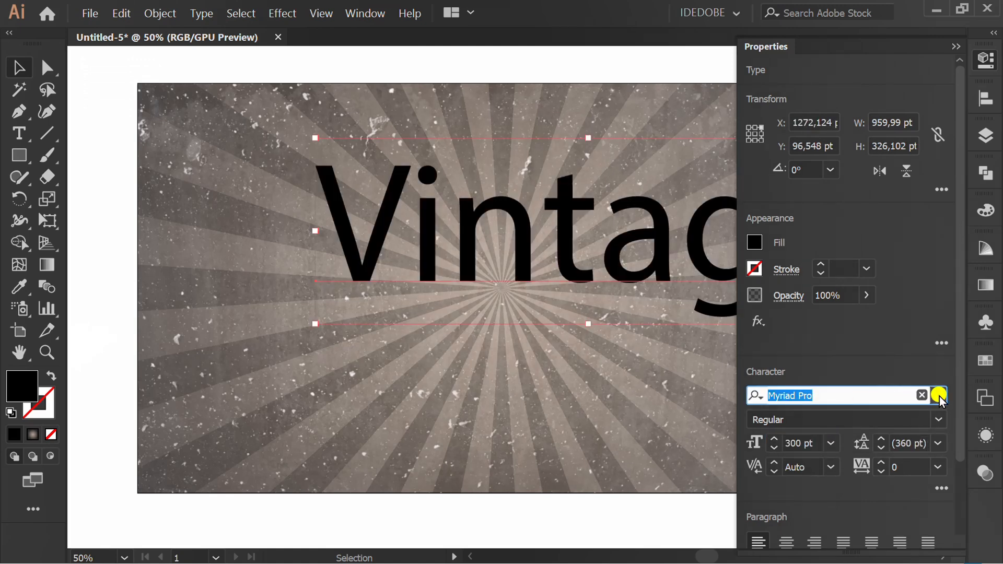
left_click(938, 395)
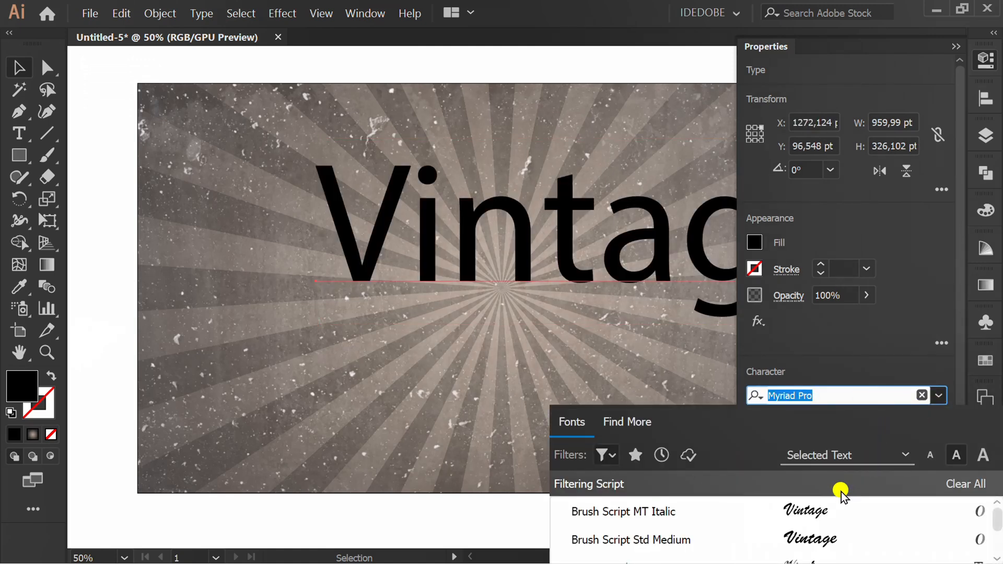
left_click(630, 539)
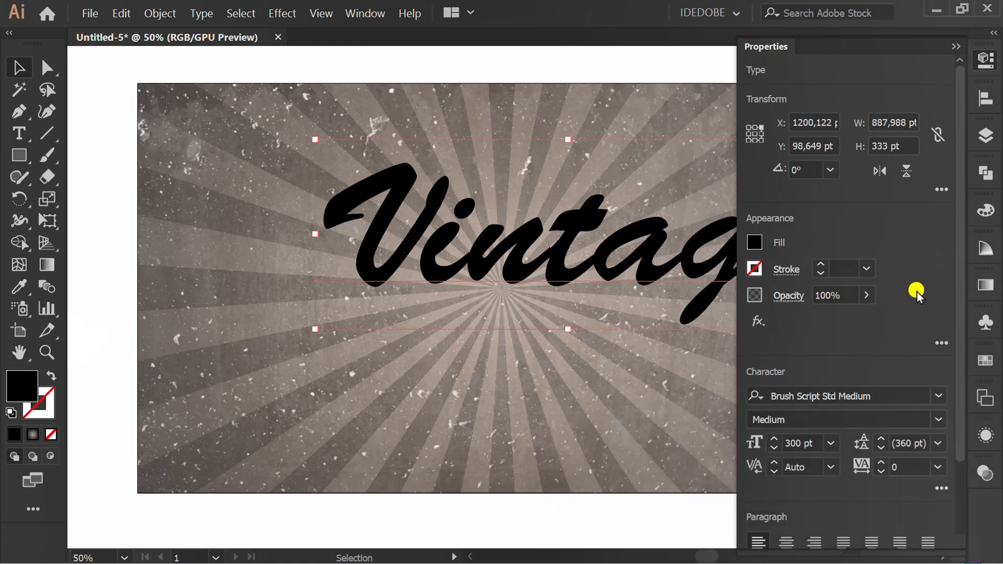
left_click(755, 241)
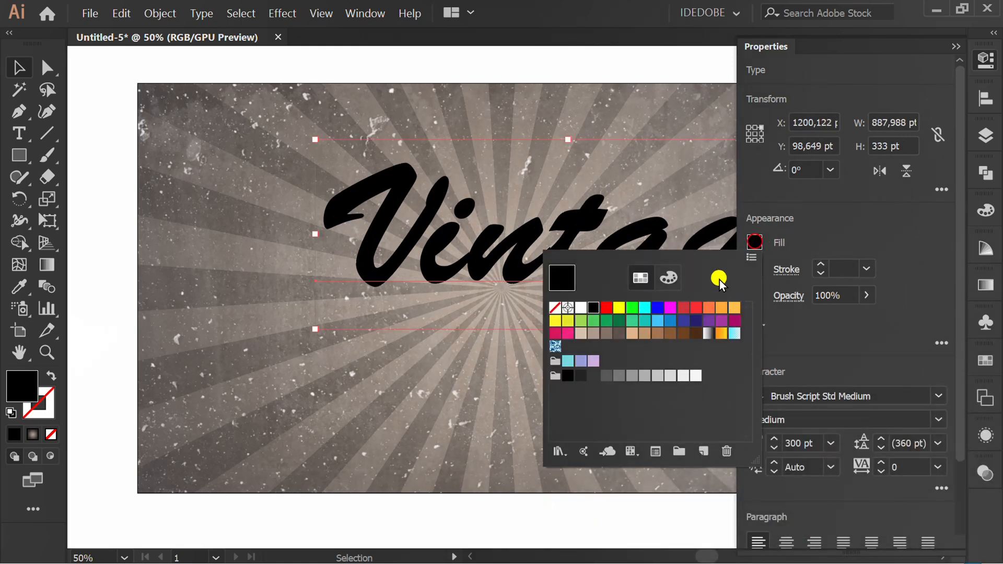
left_click(580, 307)
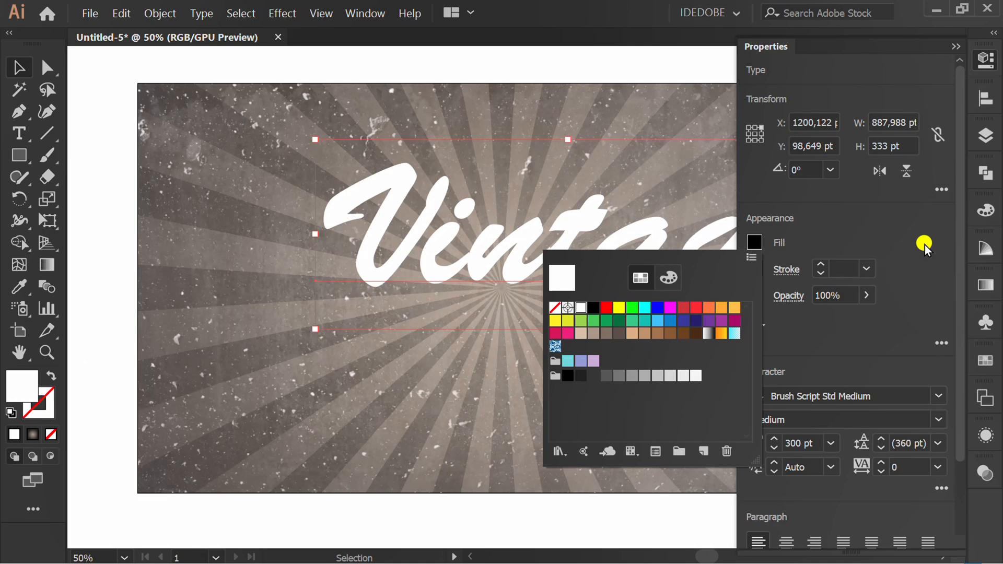
left_click(956, 46)
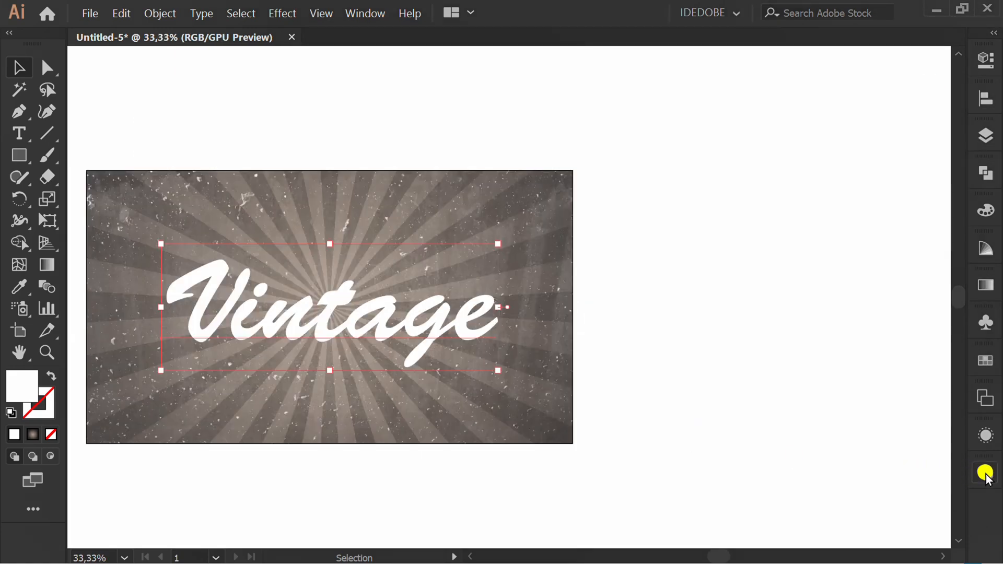
Add a new brown fill (R117 G76 B36) to the Vintage text in the Appearance panel.
left_click(985, 435)
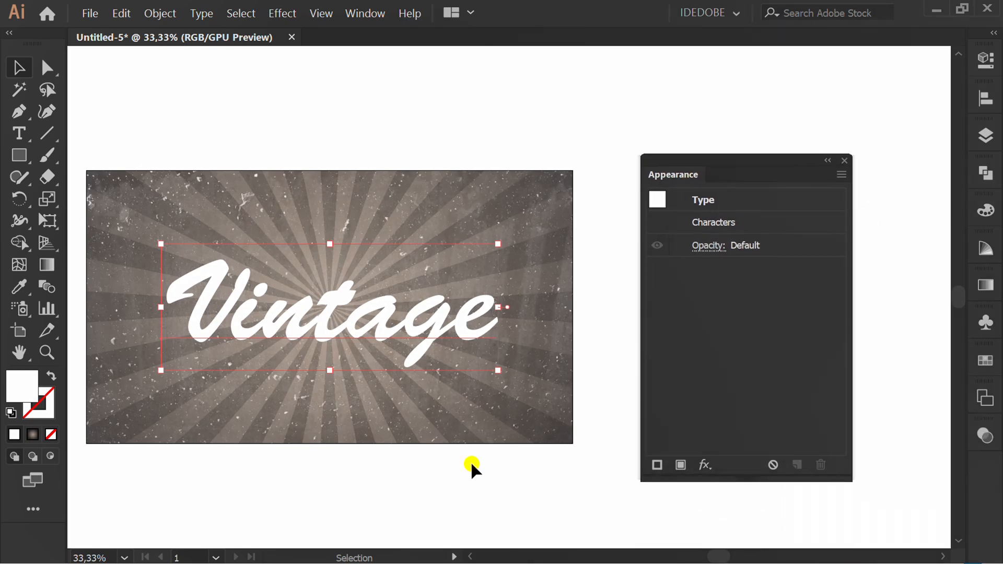
key("space")
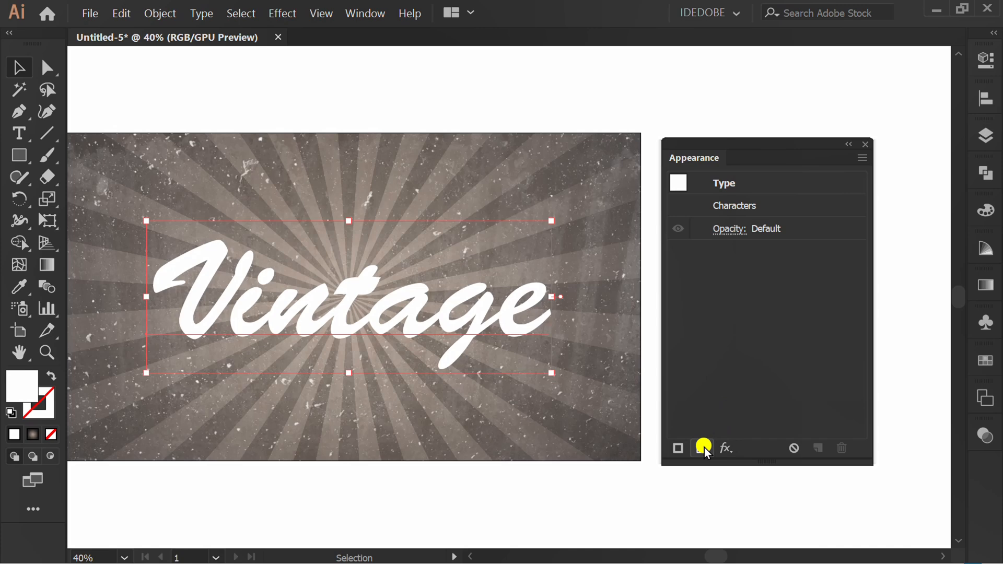
left_click(701, 448)
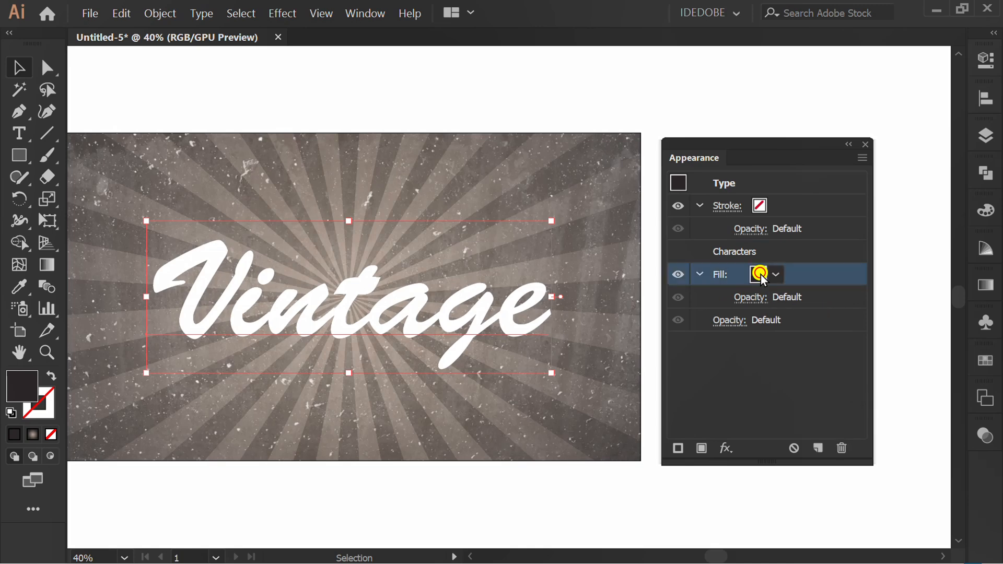
left_click(758, 274)
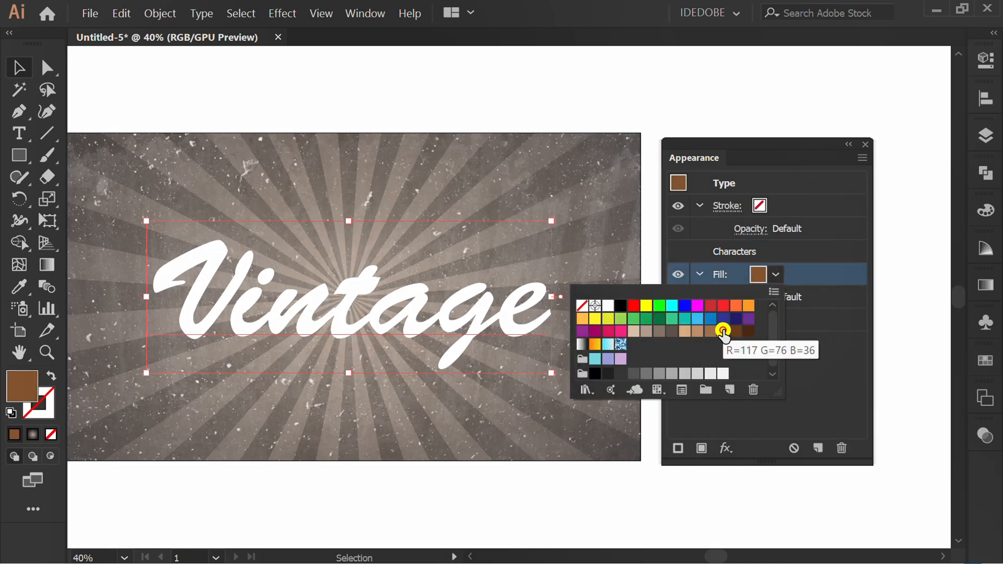
mouse_move(711, 334)
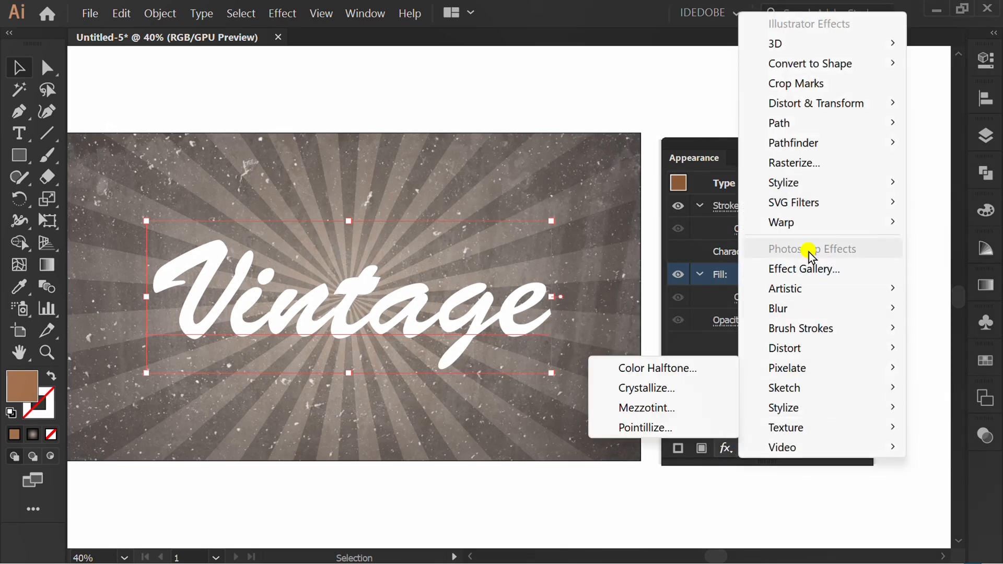
mouse_move(816, 103)
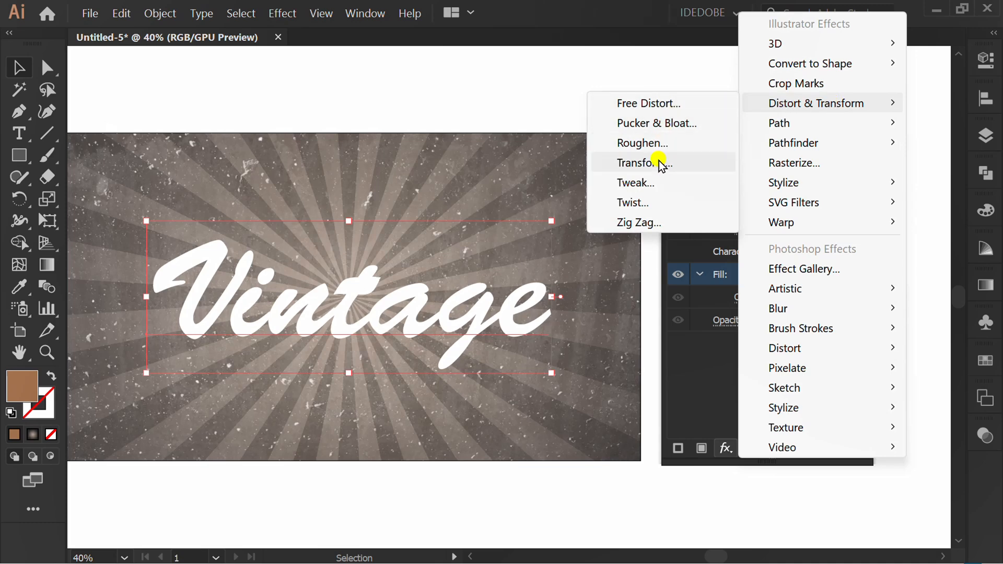
Apply a Transform effect to the brown fill, shifting it down-right as a shadow.
left_click(644, 163)
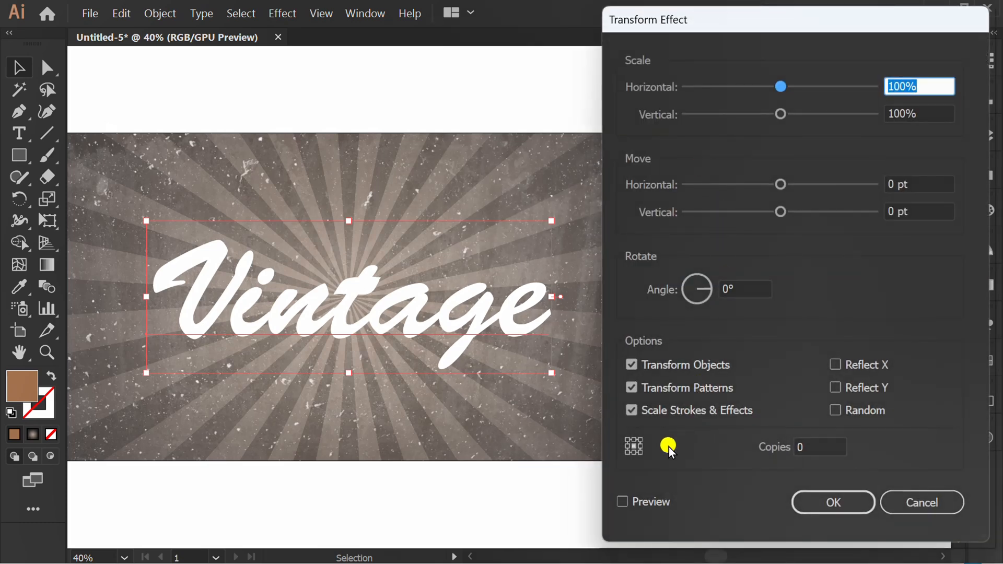
left_click(621, 502)
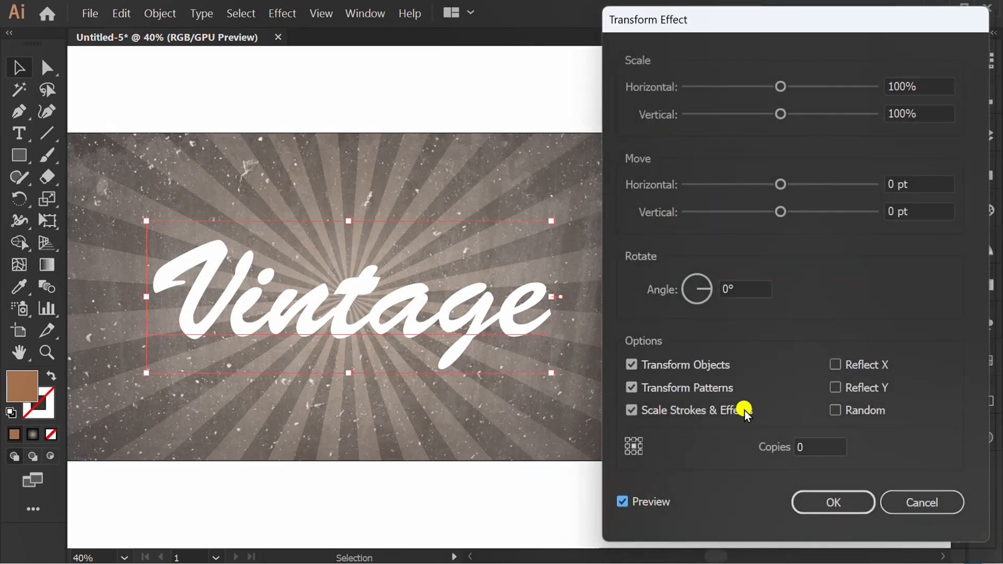
left_click(918, 184)
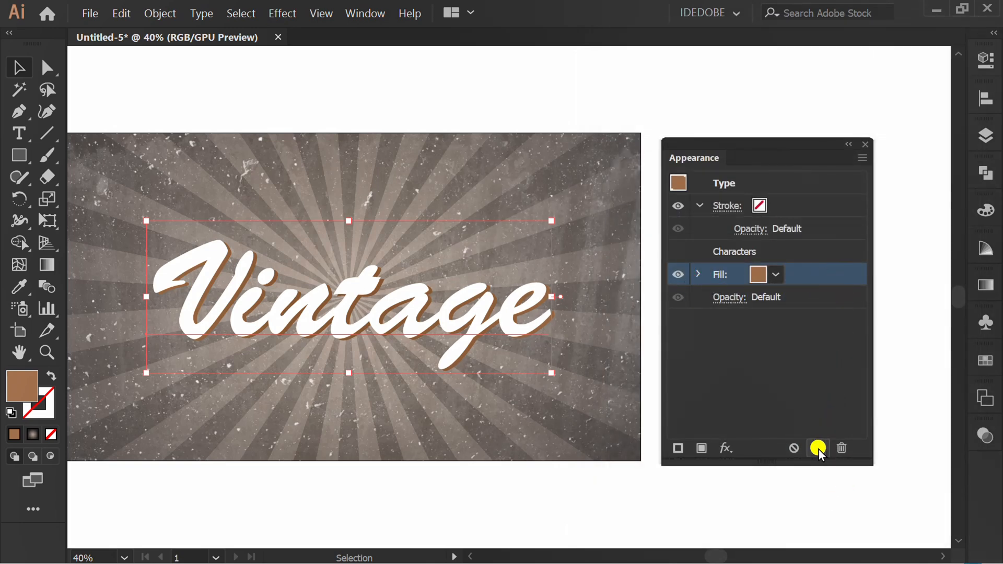
Duplicate the brown fill as an orange one and set its Transform Move to 12 pt and 8 pt.
left_click(819, 449)
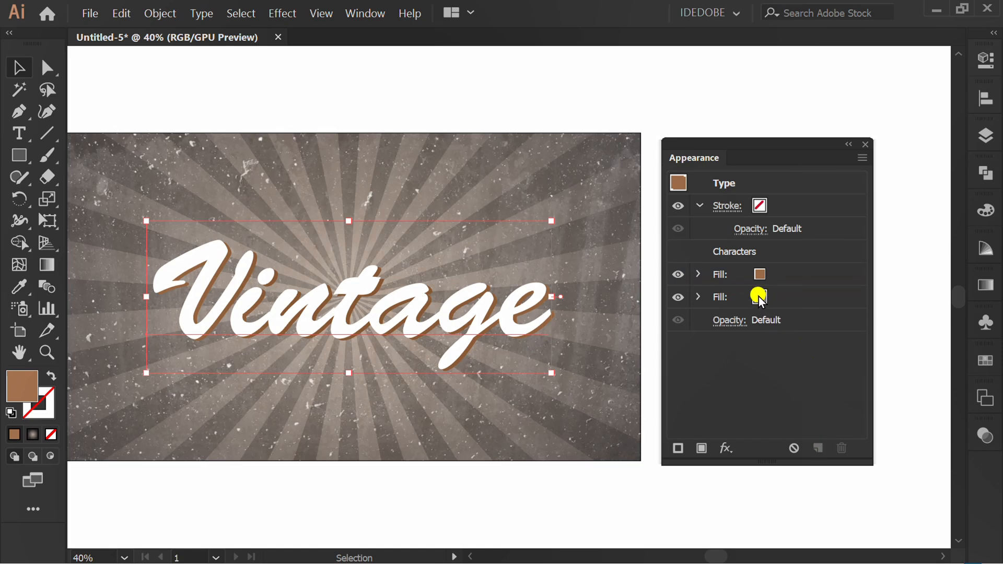
left_click(775, 296)
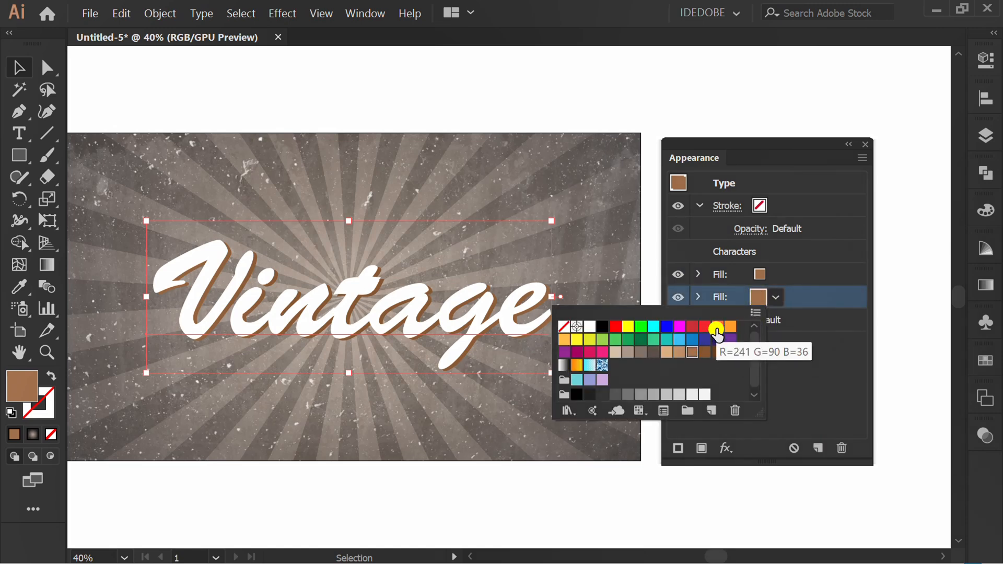
left_click(715, 327)
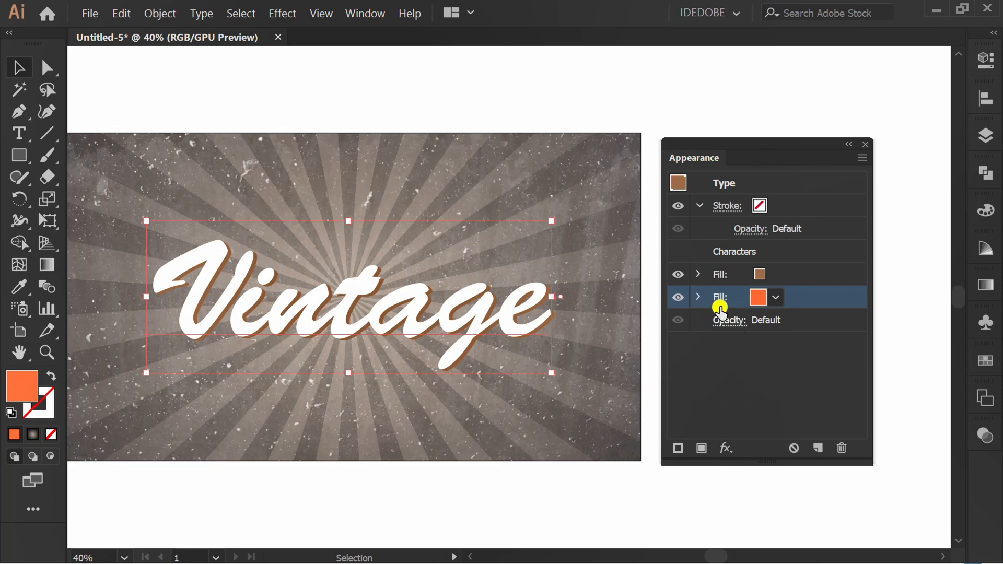
left_click(698, 296)
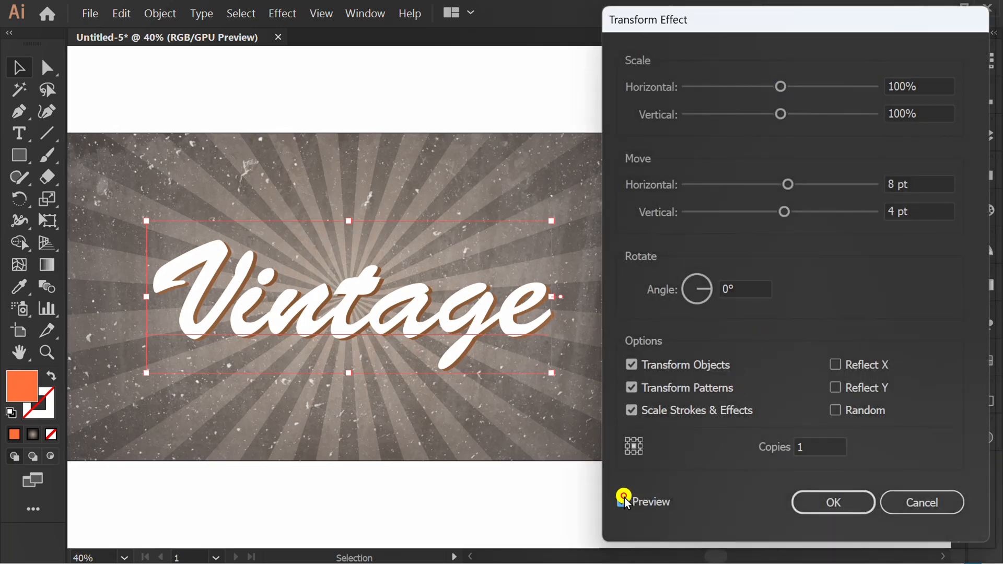
left_click(632, 502)
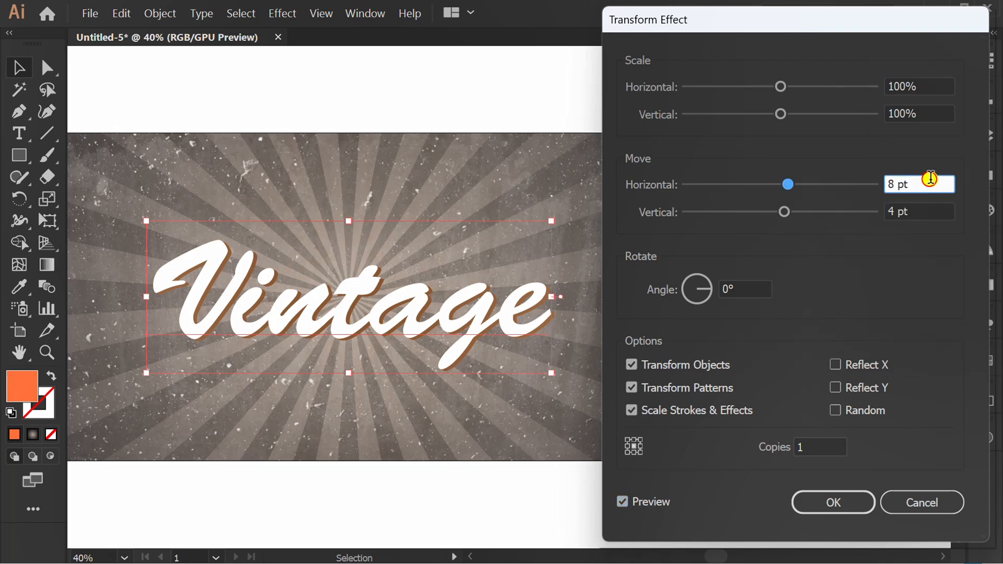
left_click_drag(788, 183, 791, 184)
type("8")
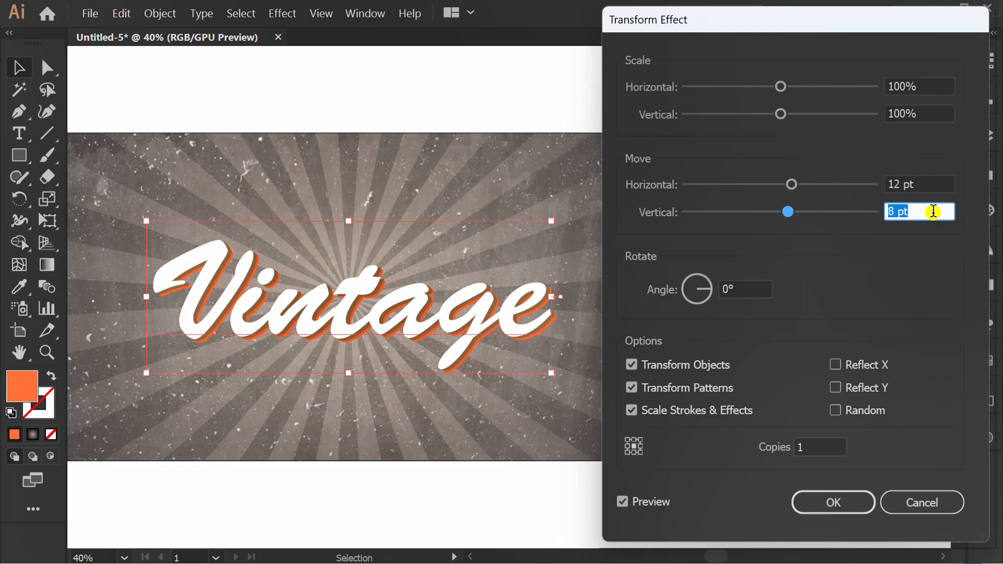
left_click(833, 503)
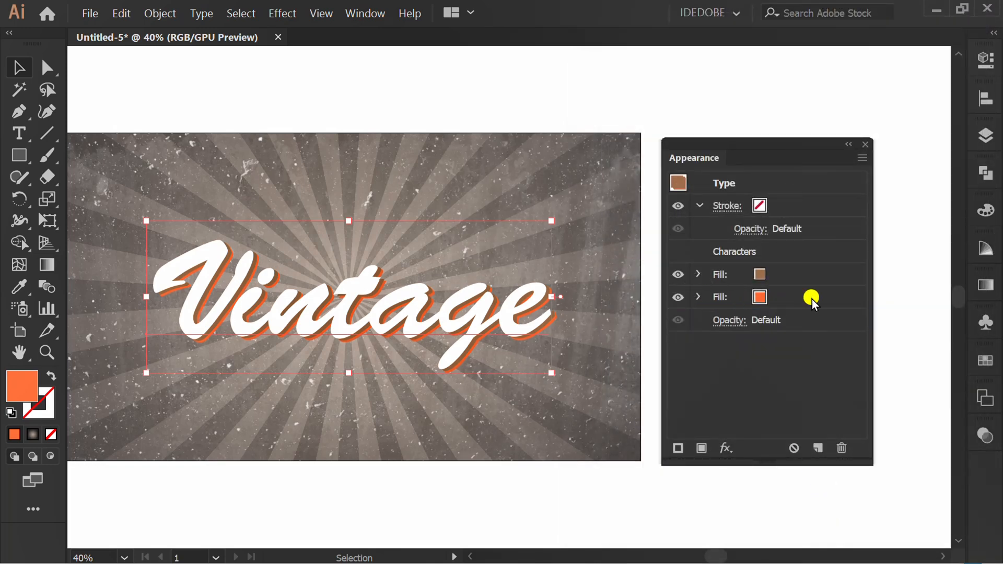
Duplicate the orange fill as a yellow one and set its Transform Move to 16 pt and 12 pt.
left_click(819, 448)
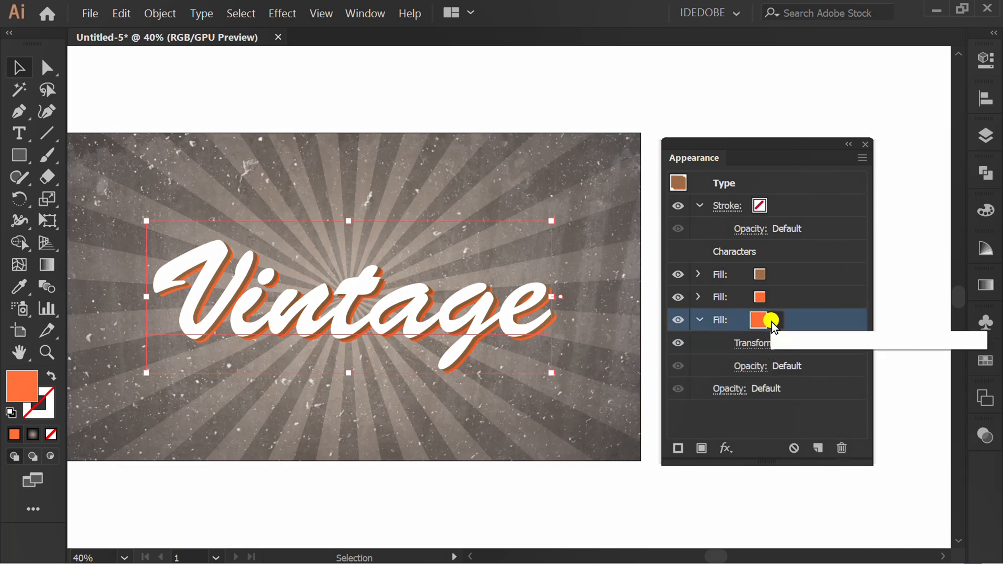
left_click(775, 320)
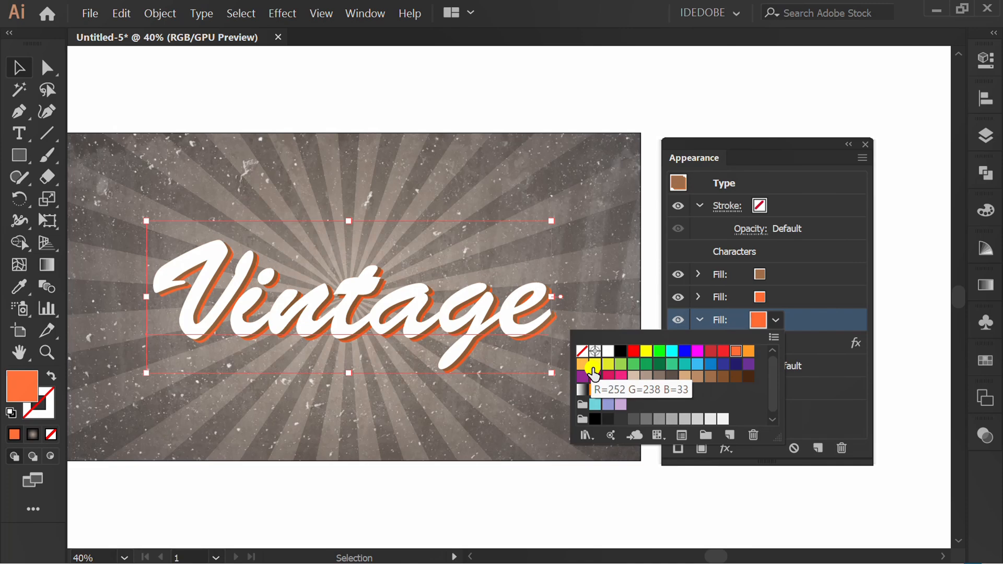
left_click(589, 364)
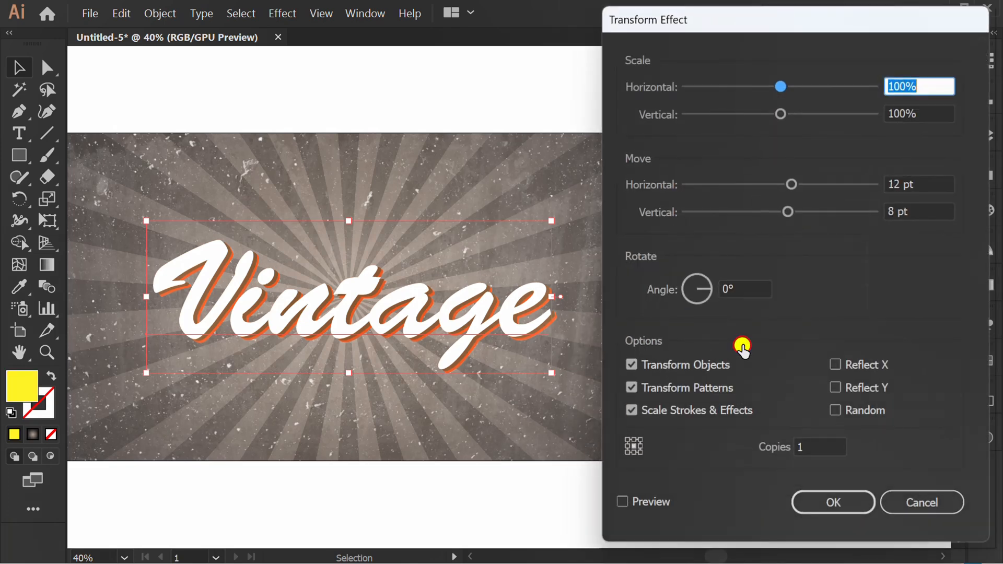
left_click(621, 502)
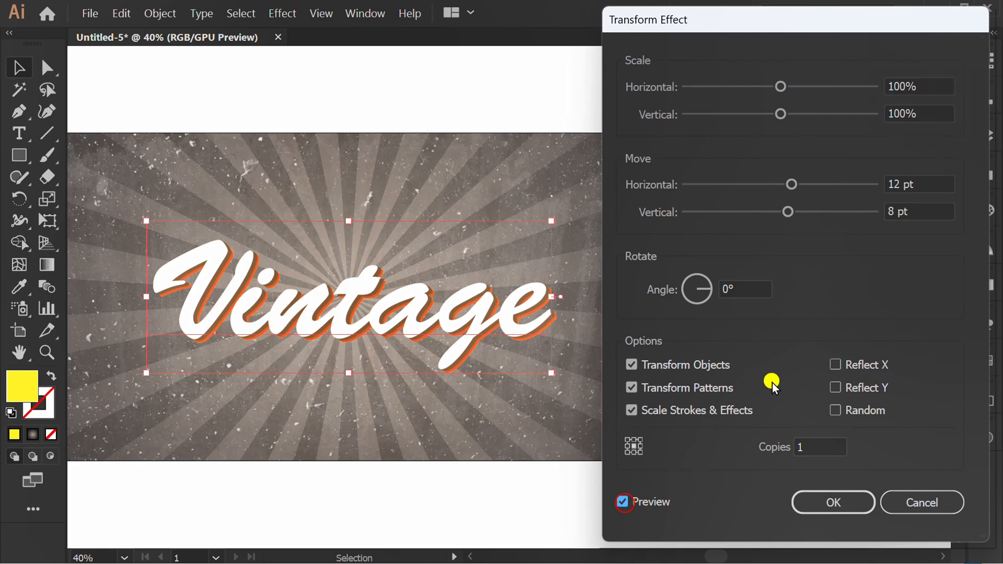
left_click(919, 184)
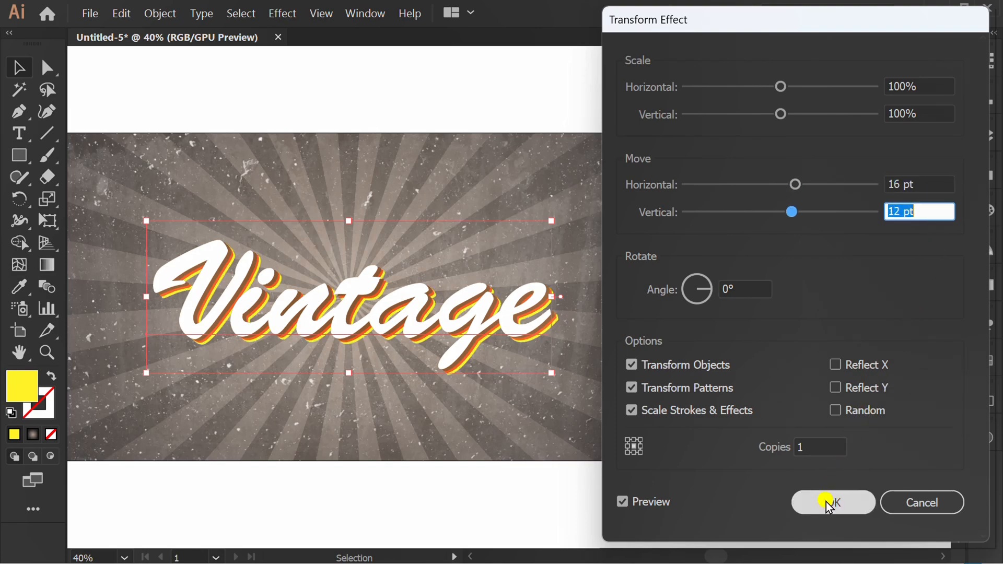
left_click(833, 502)
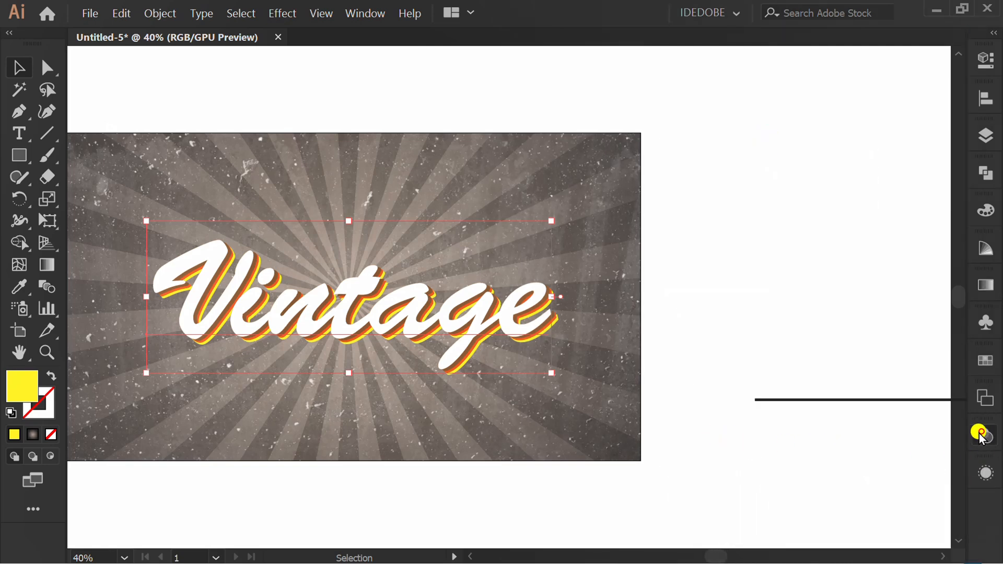
Make an opacity mask on the Vintage text and paste the cement texture into it.
left_click(984, 433)
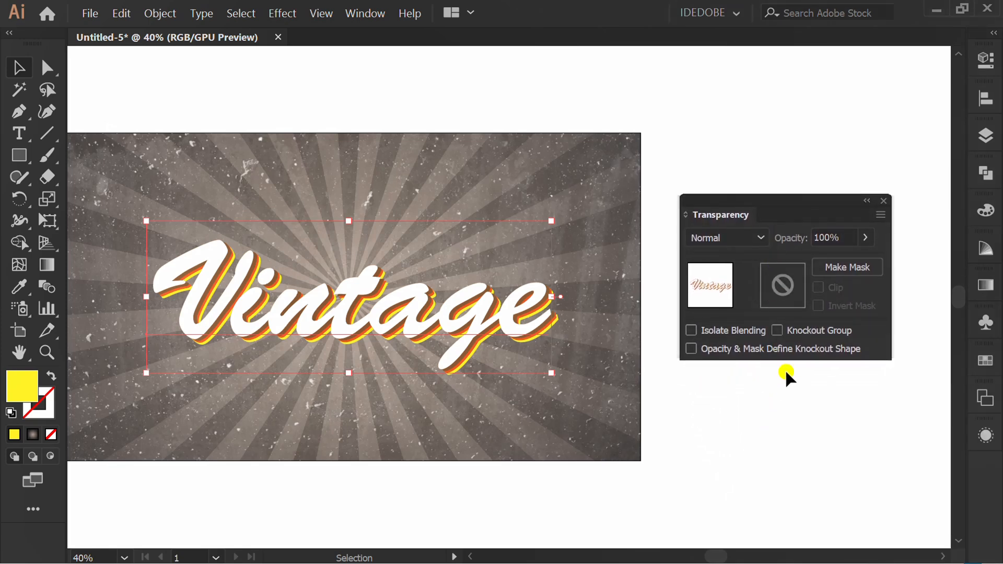
left_click(845, 266)
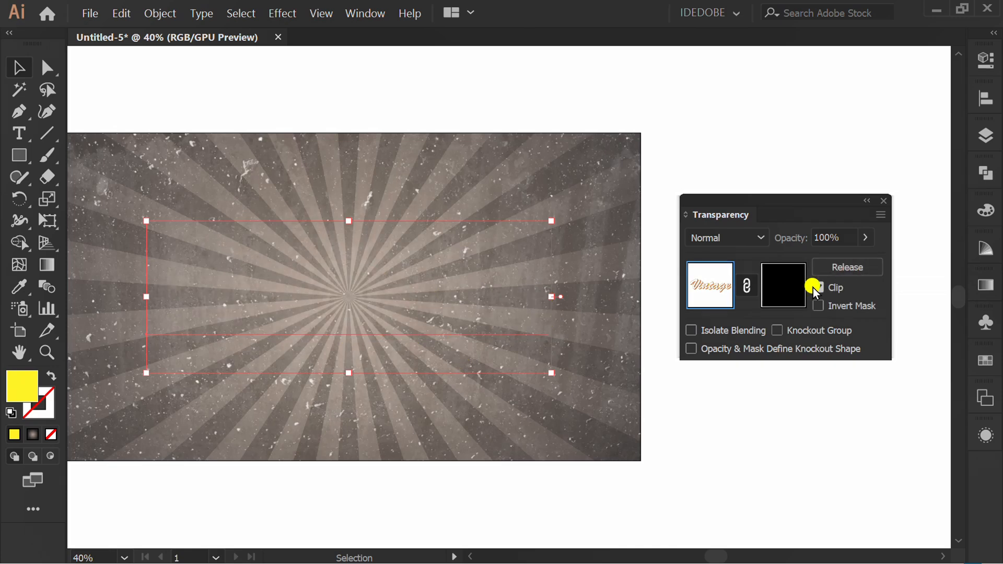
left_click(782, 286)
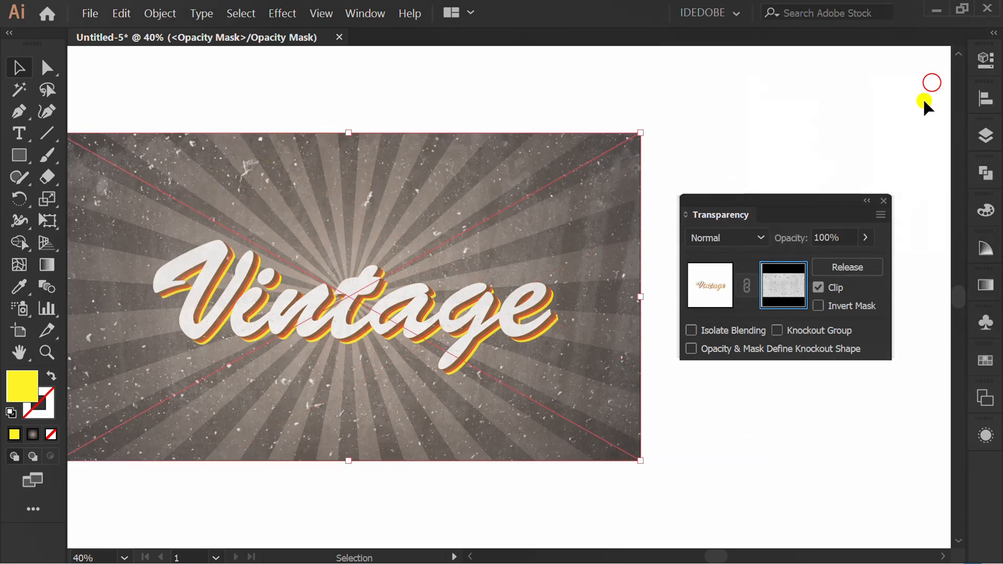
left_click(709, 285)
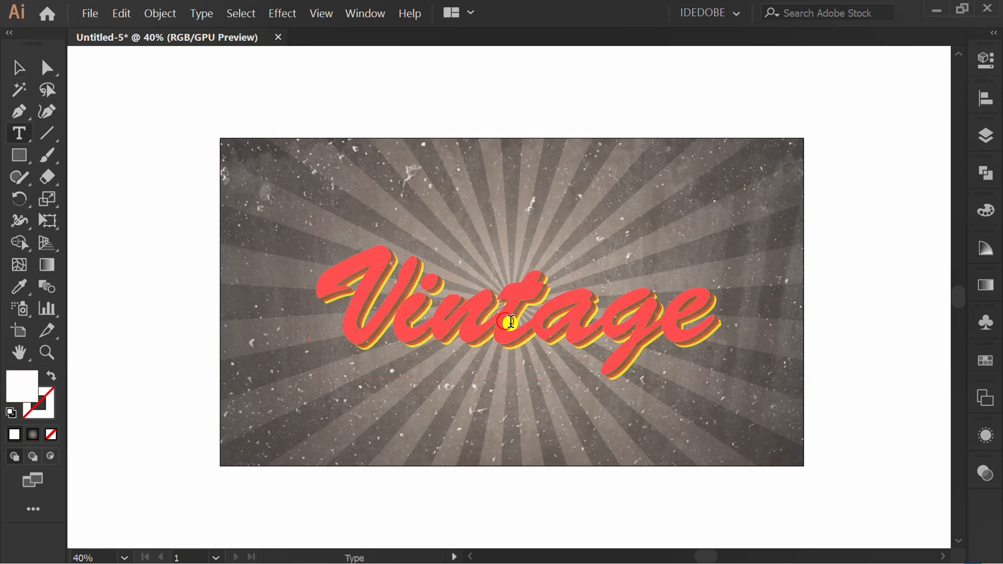
Delete the Vintage characters so only part of the V remains.
key("shift+t")
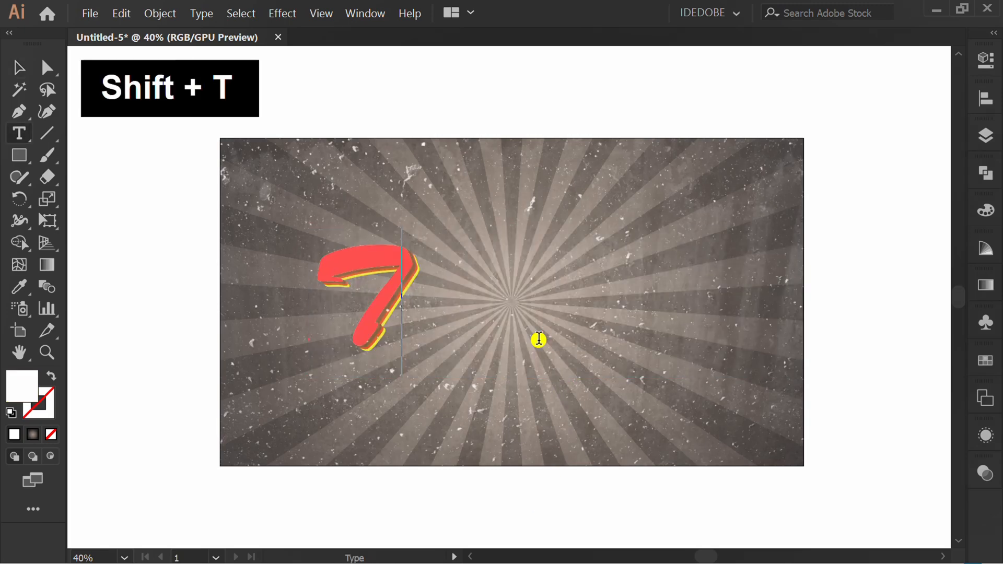